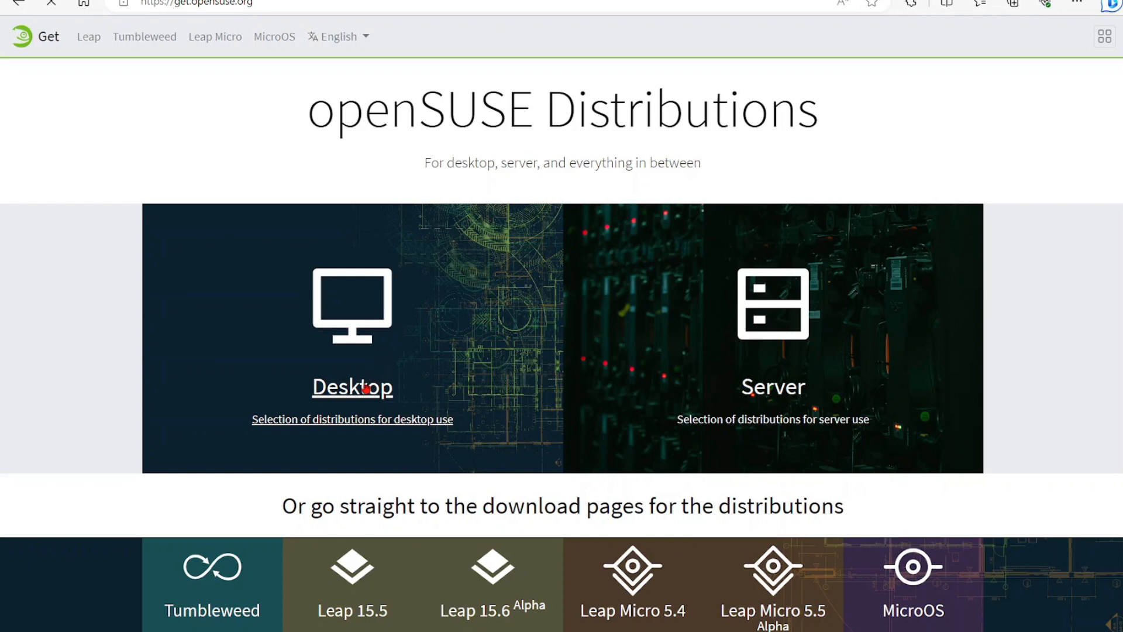
Start downloading the 4.1 GiB x86_64 offline image of openSUSE Leap 15.5 from the Desktop choices
click(353, 388)
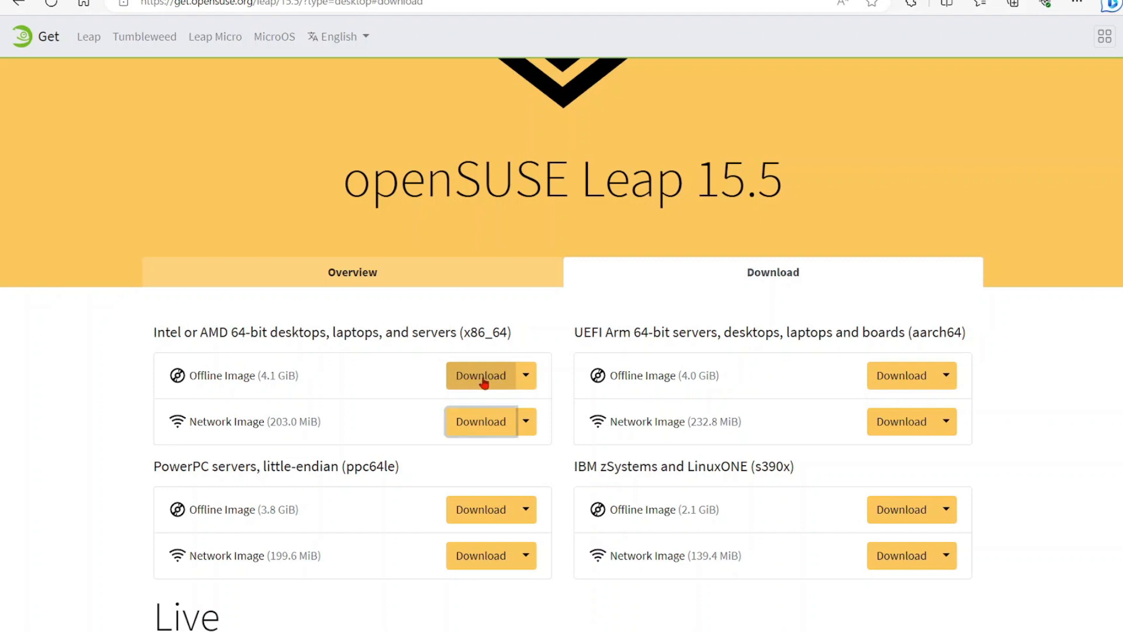
click(480, 375)
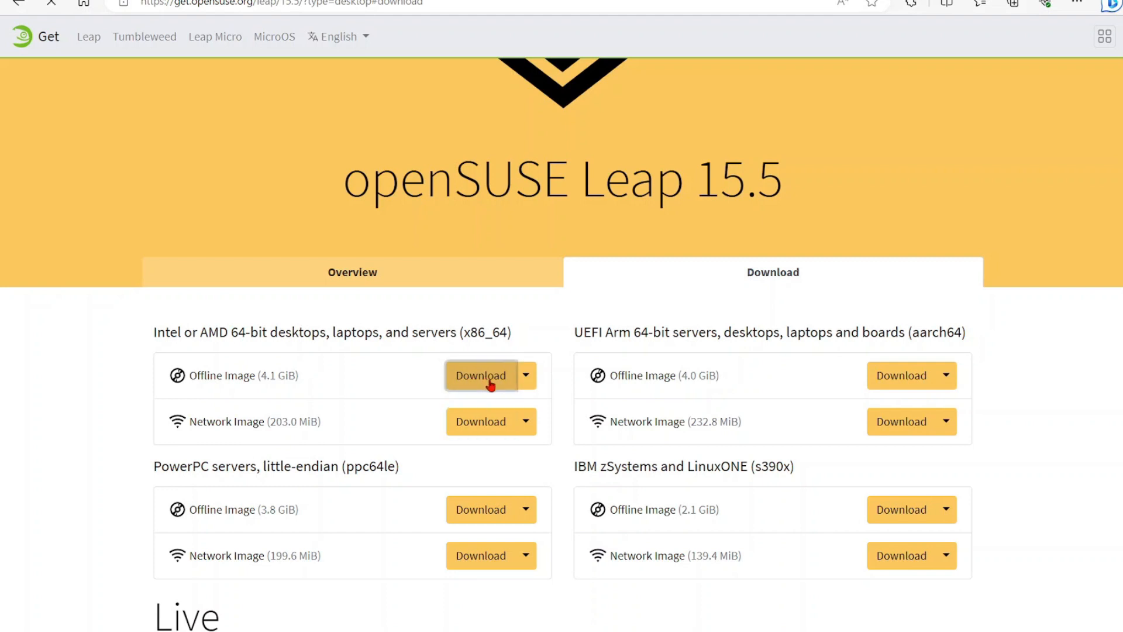
click(480, 376)
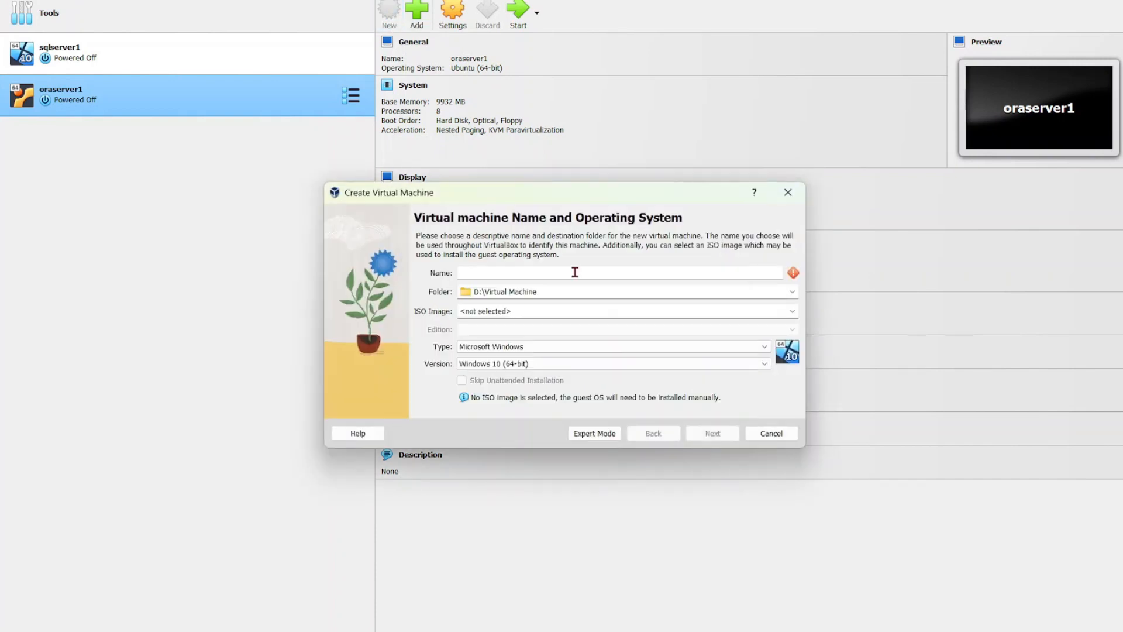
Name the new machine 'oradev' and attach the openSUSE Leap 15.5 DVD ISO via Other…
text(oradev)
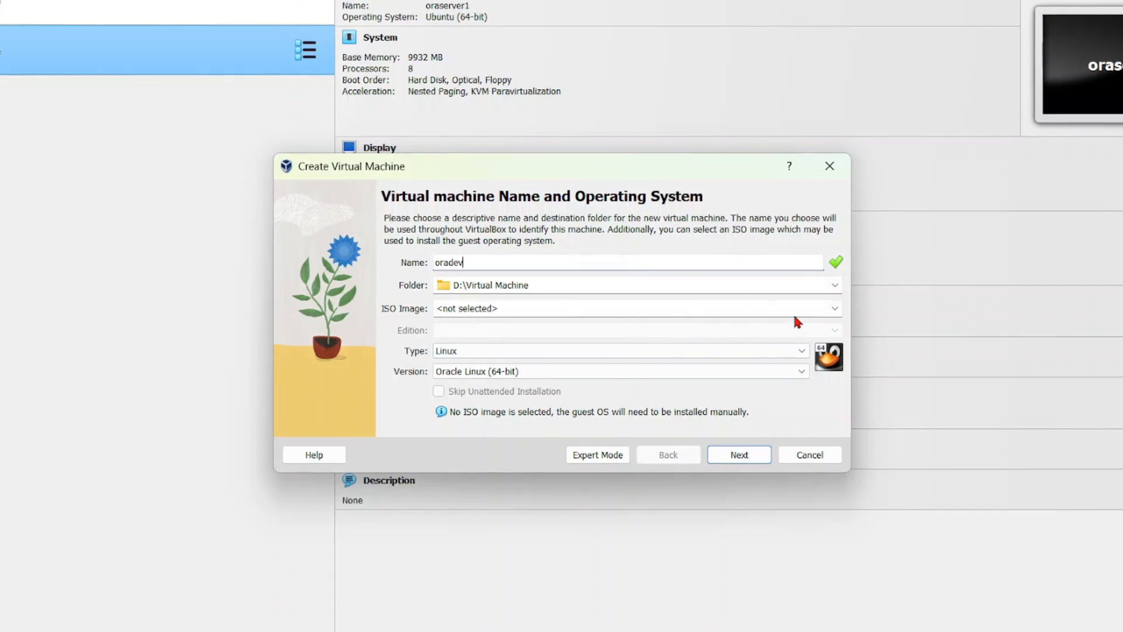
click(833, 308)
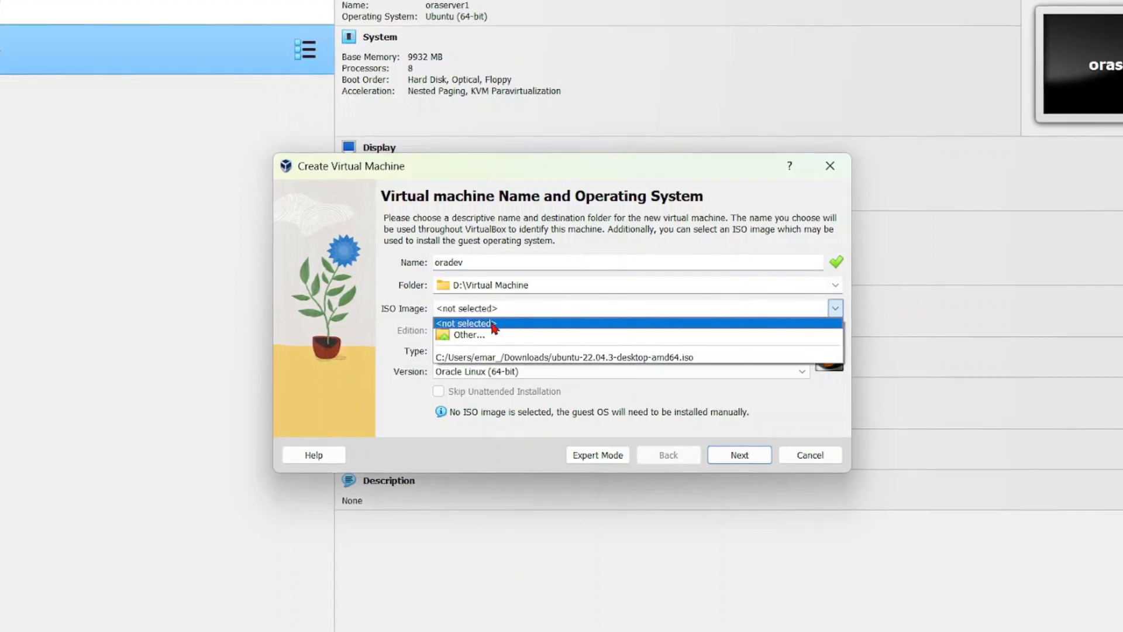
click(468, 334)
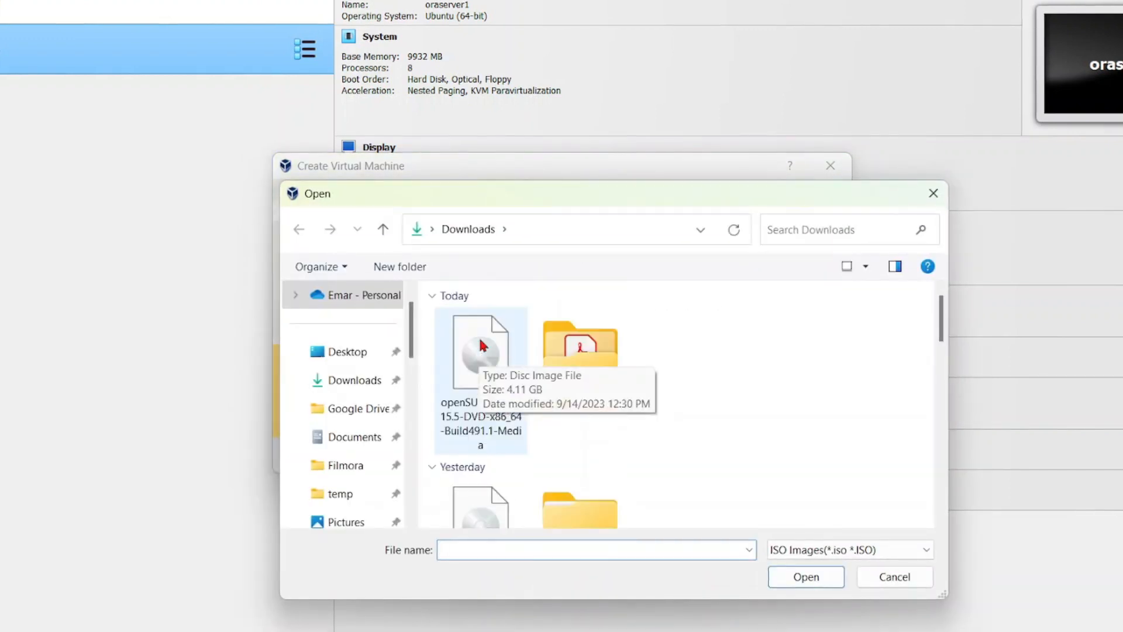
click(479, 351)
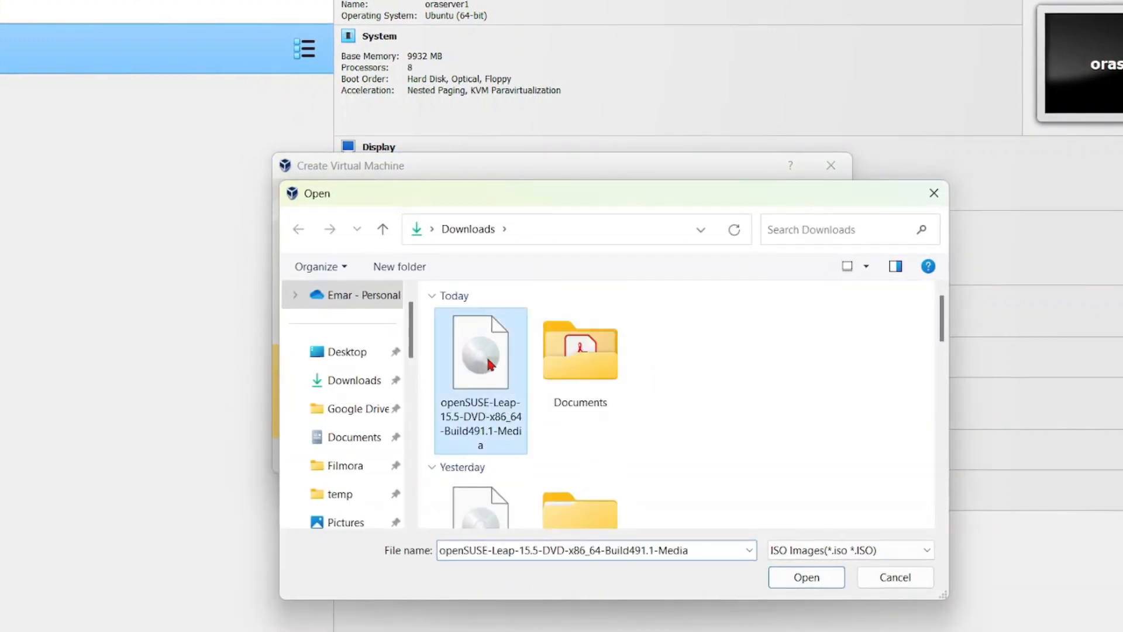
click(805, 577)
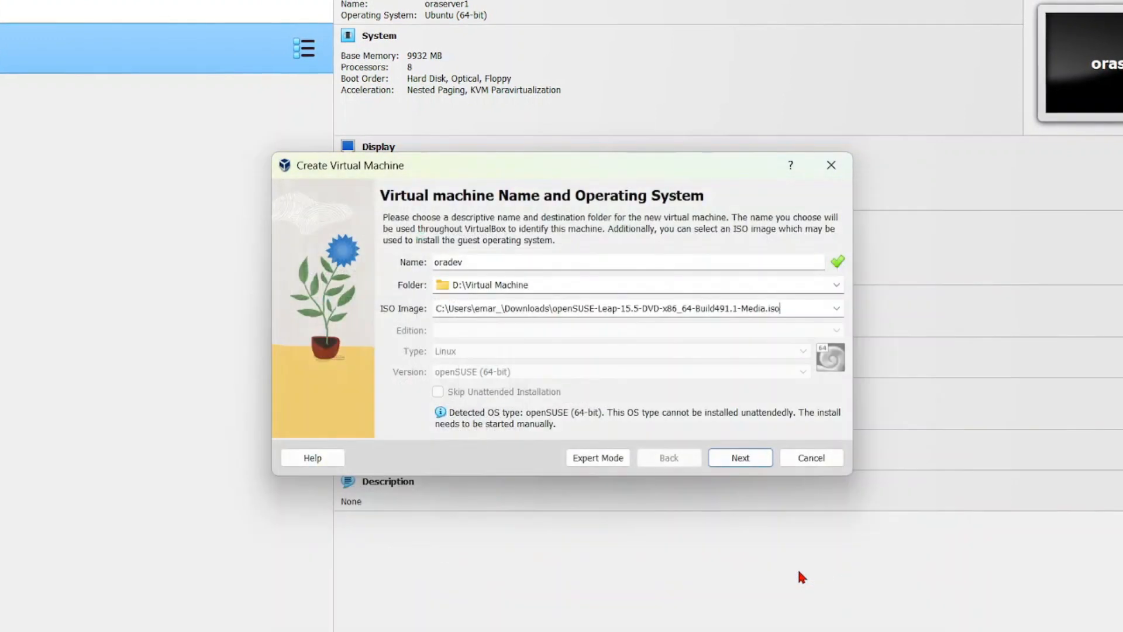
Set base memory to 11564 MB and give the machine 9 processors
click(739, 458)
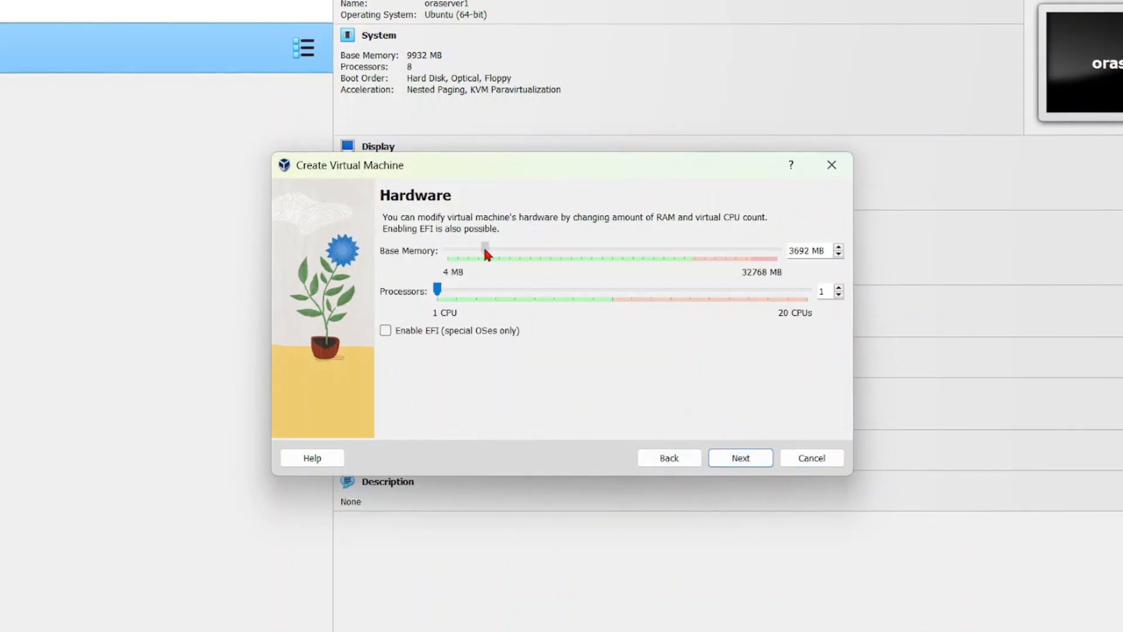
drag(485, 250, 561, 251)
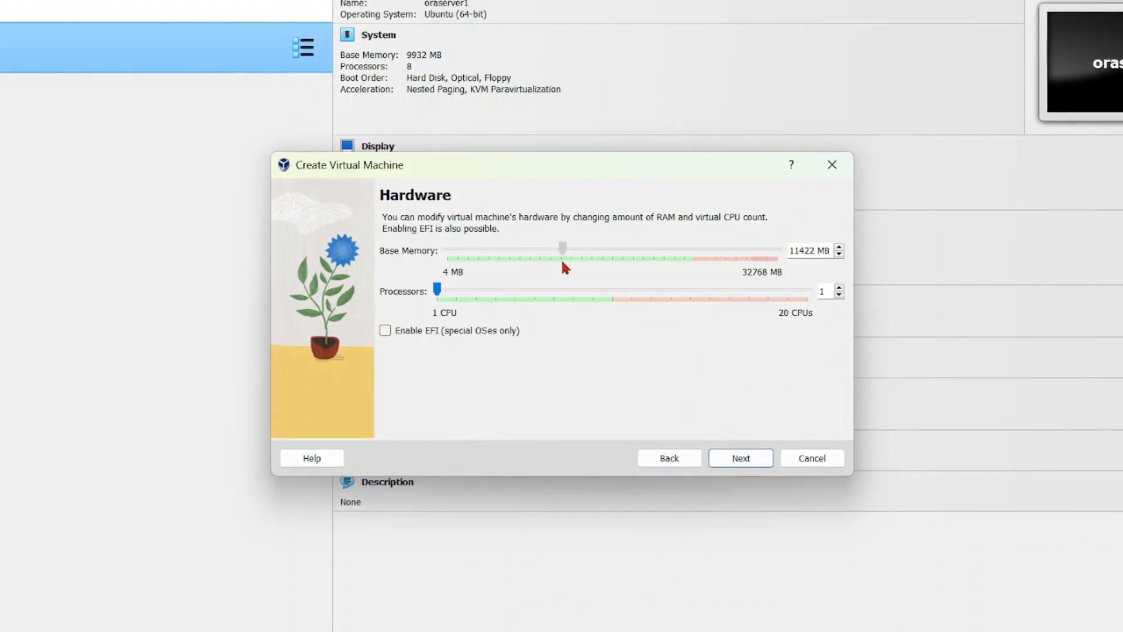
drag(435, 292, 458, 291)
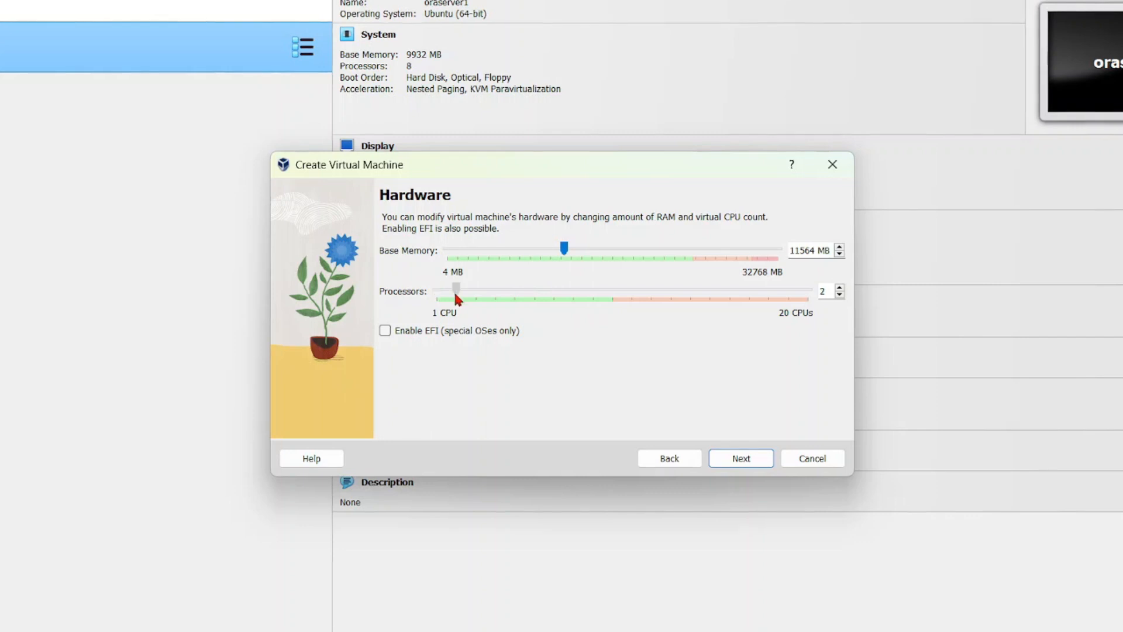
drag(456, 293, 593, 293)
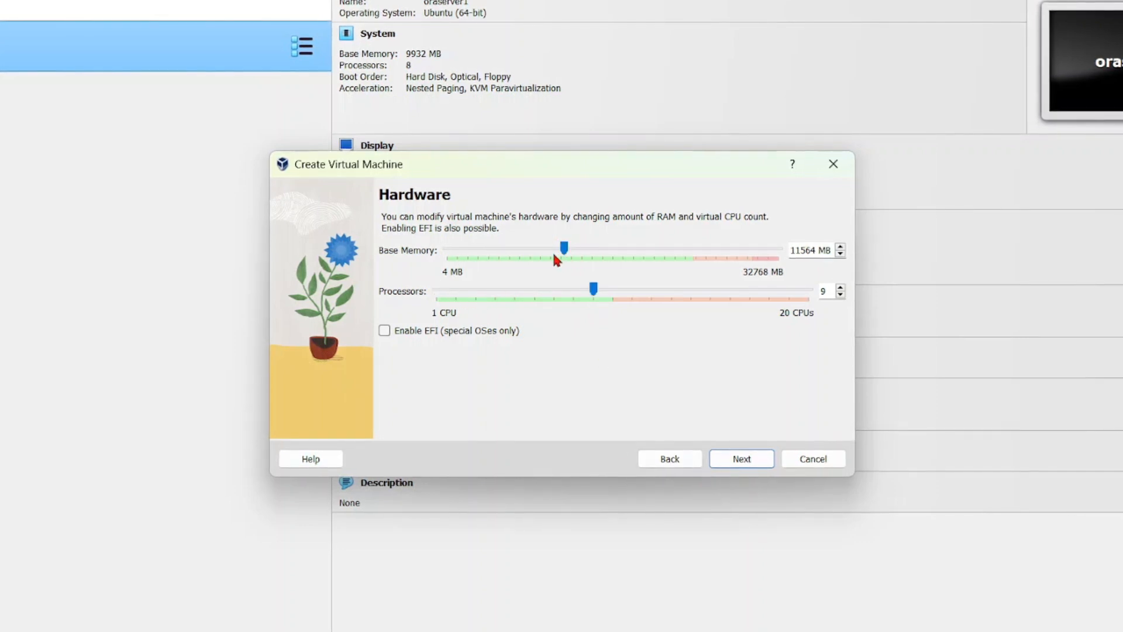
mouse_move(551, 291)
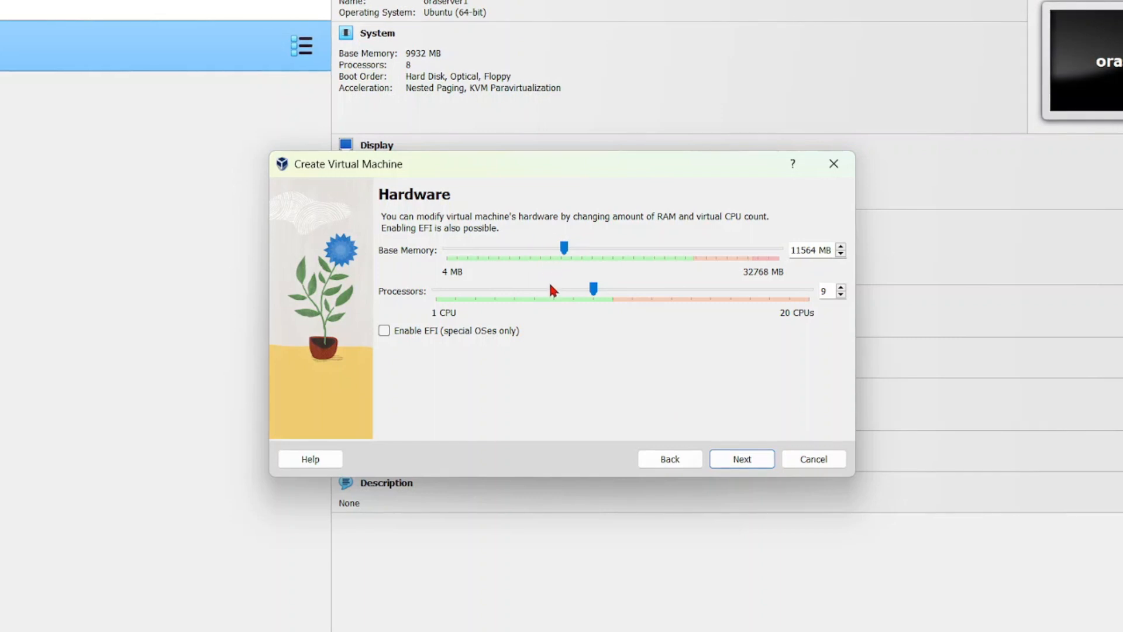
Size the virtual hard disk to about 19.76 GB and reach the summary page
click(742, 459)
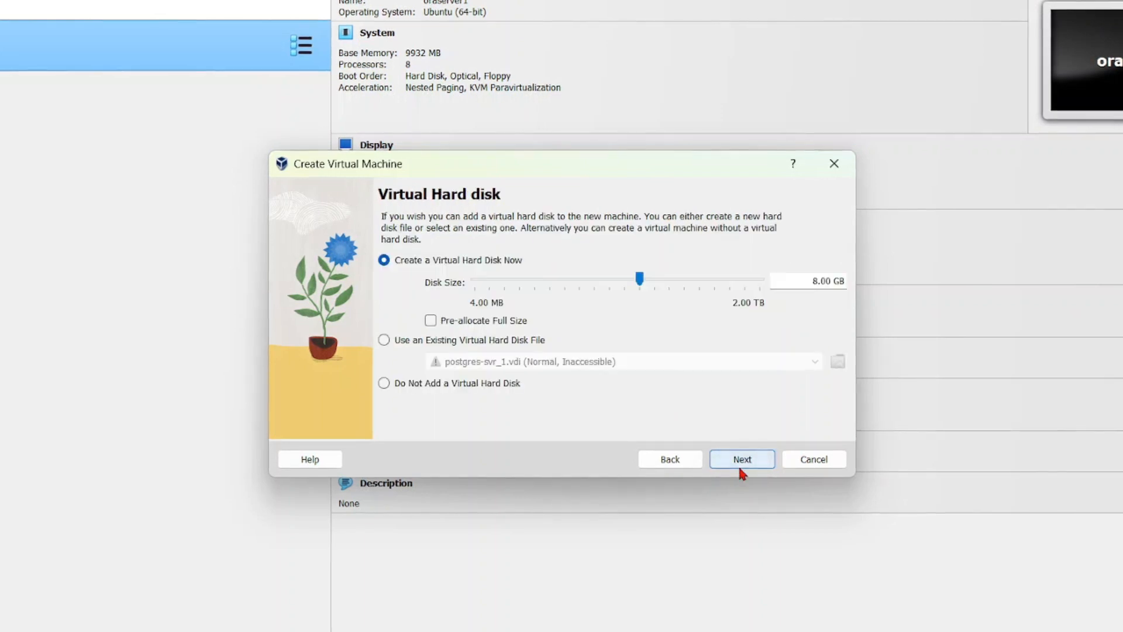
drag(640, 278, 674, 278)
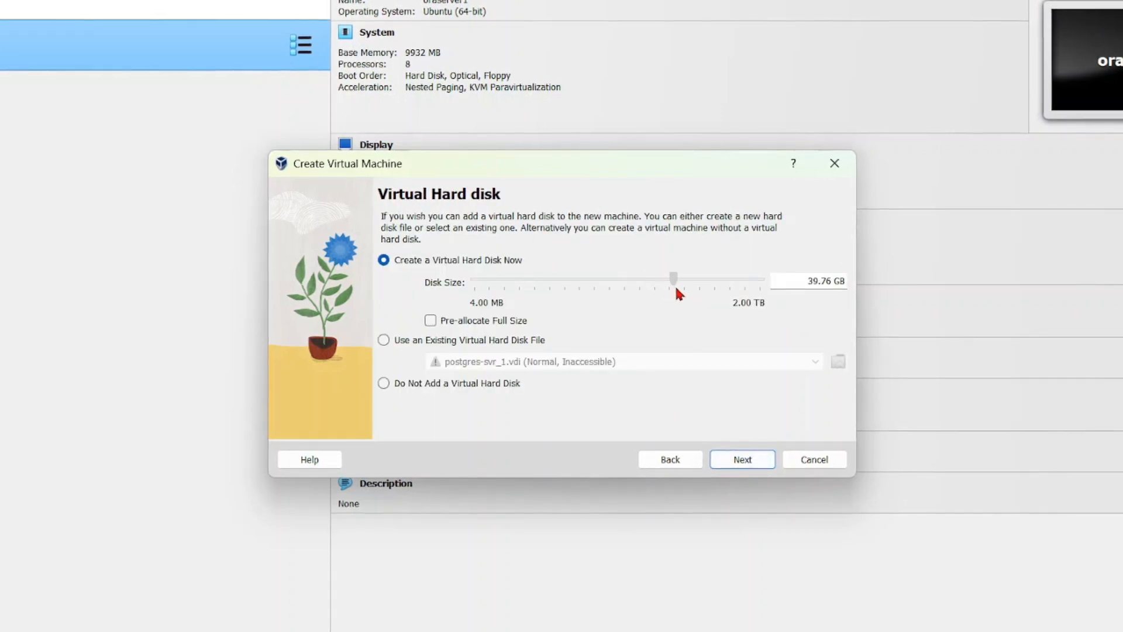
drag(672, 279, 658, 278)
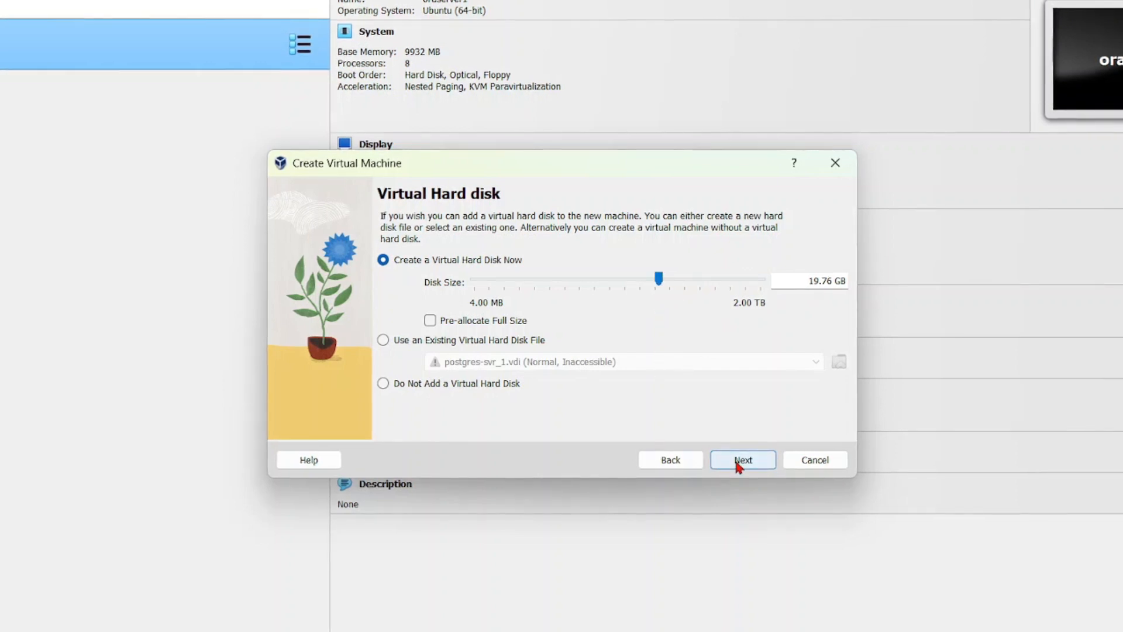
click(742, 459)
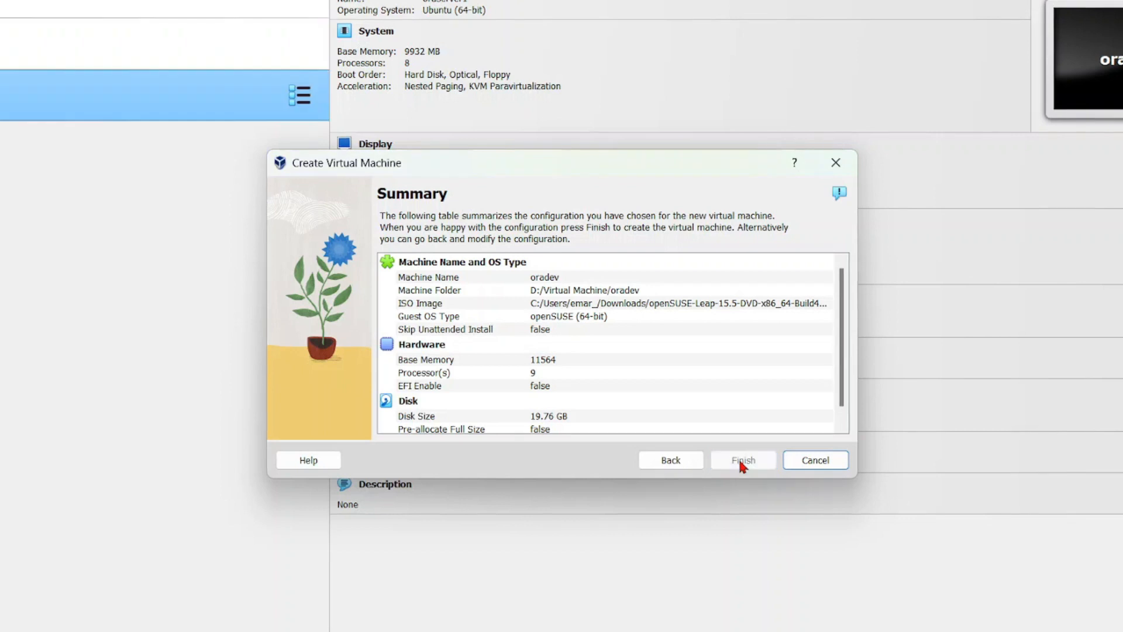
Create the oradev virtual machine from the summary page
click(741, 460)
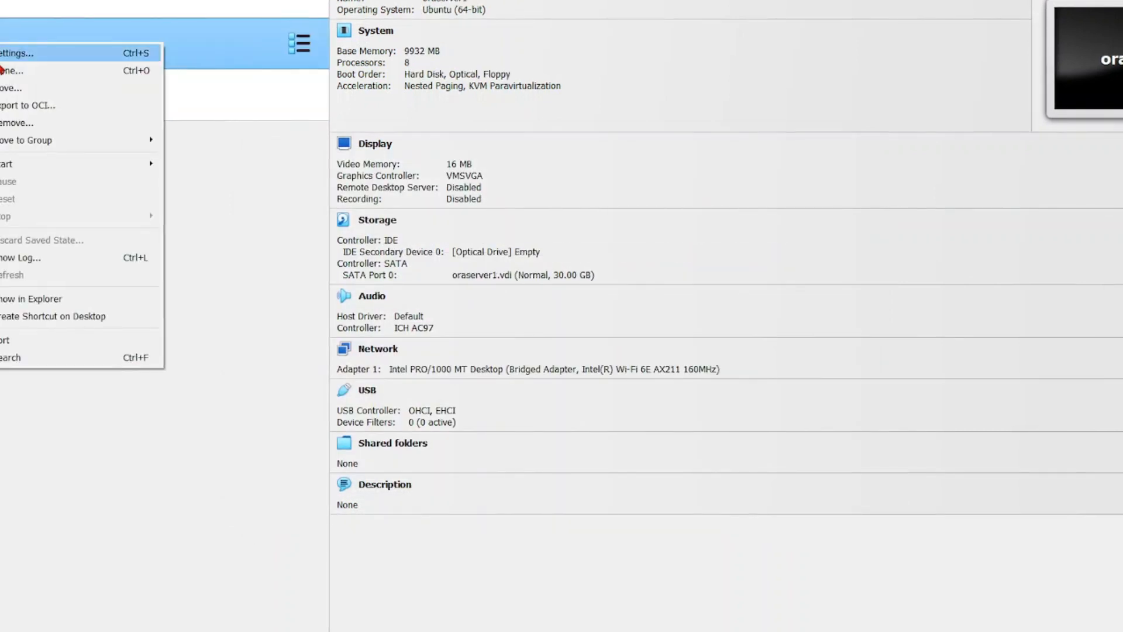
mouse_move(43, 140)
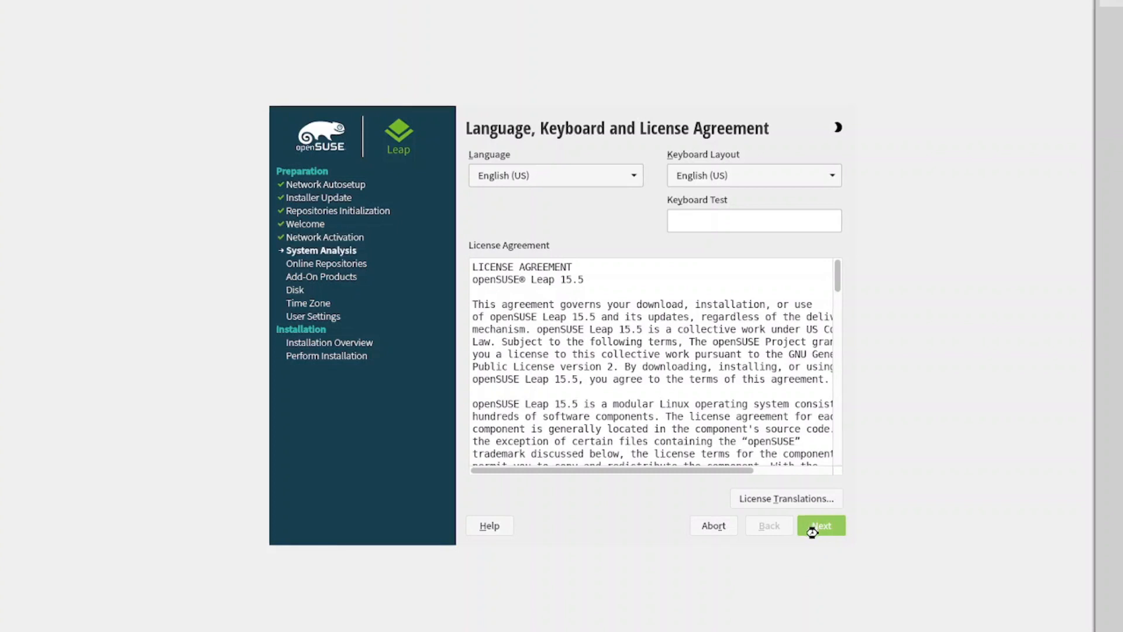
Accept language and license, choose the Desktop with KDE Plasma role and keep the suggested partitioning
click(821, 525)
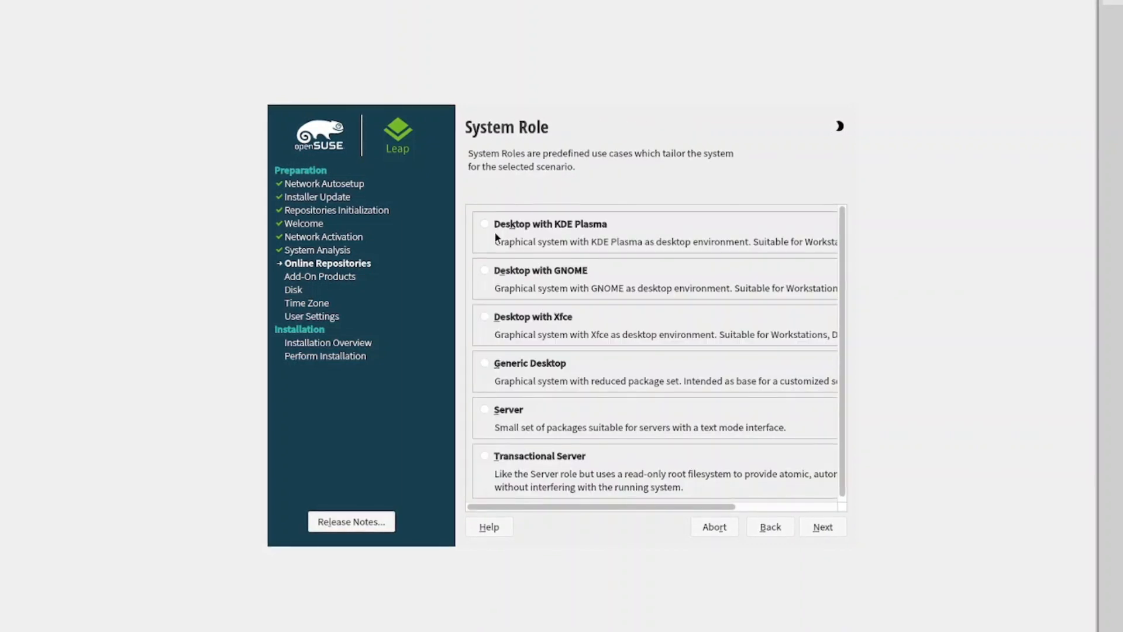
click(485, 224)
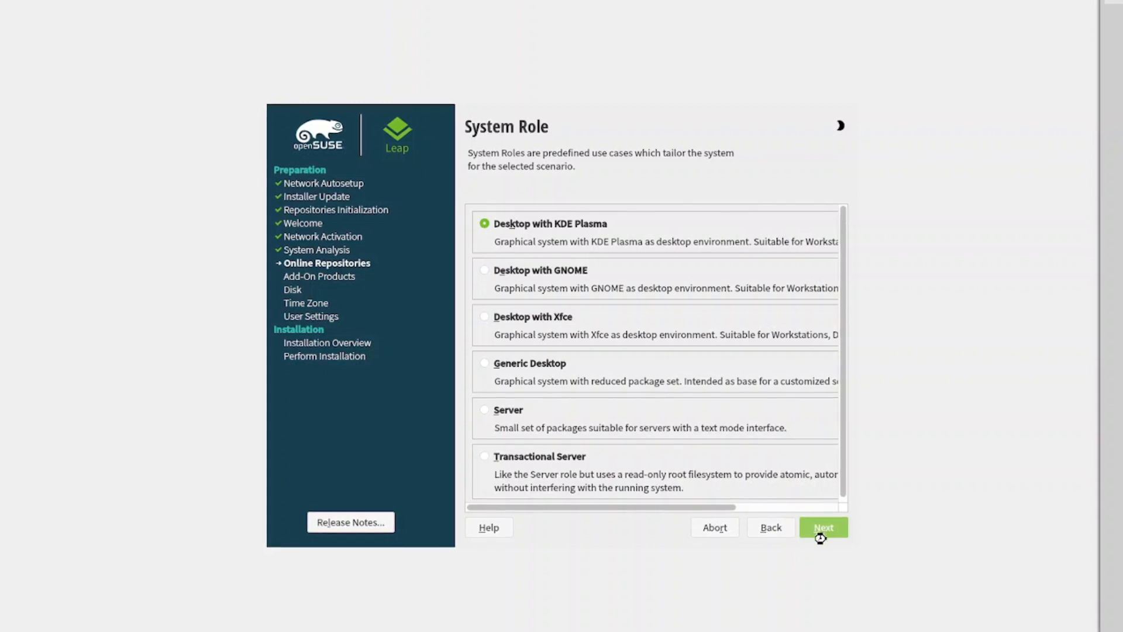
click(823, 527)
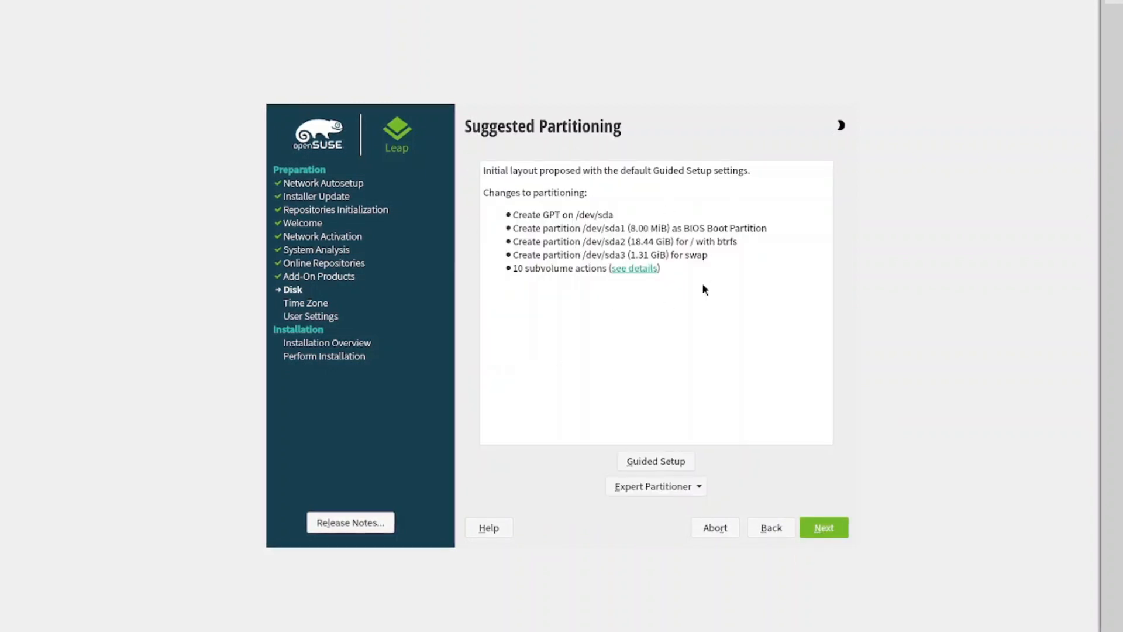
mouse_move(629, 283)
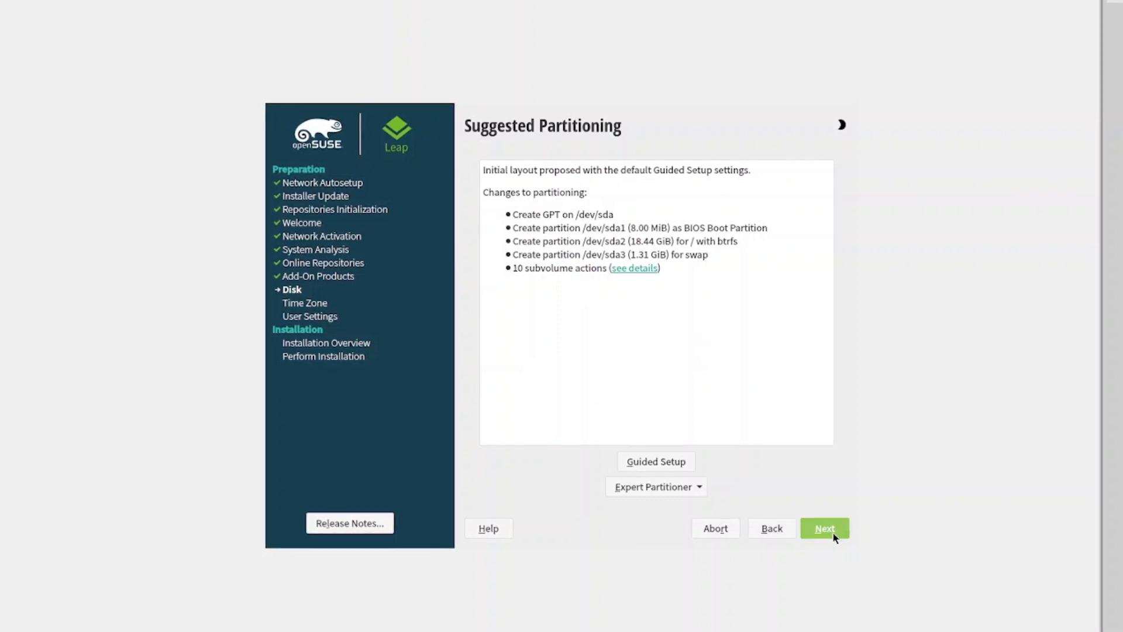
click(823, 528)
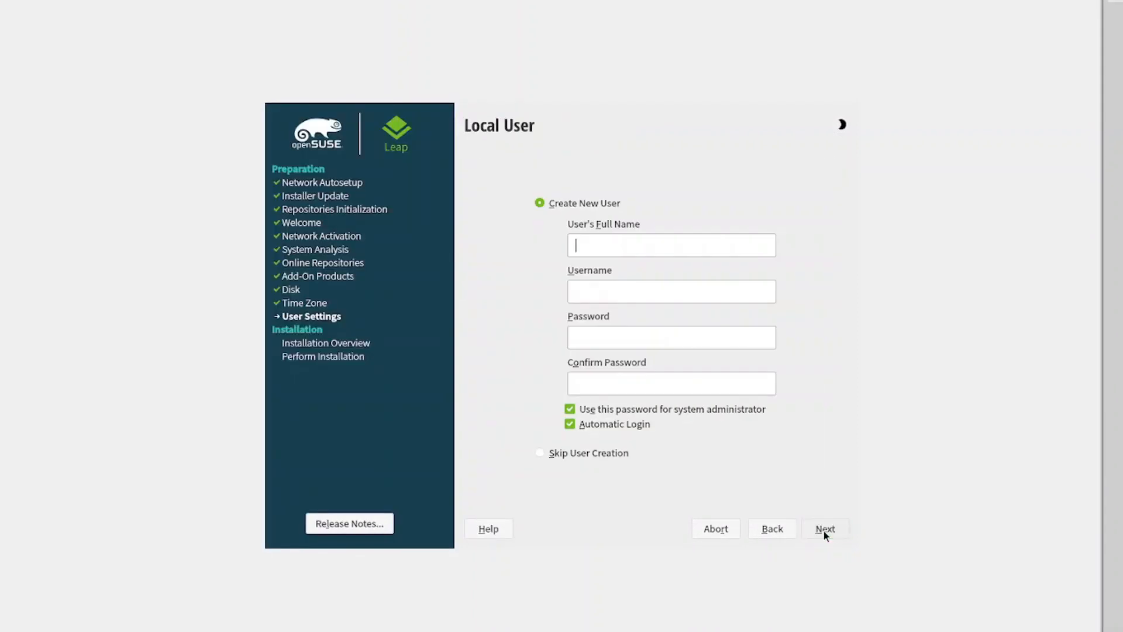
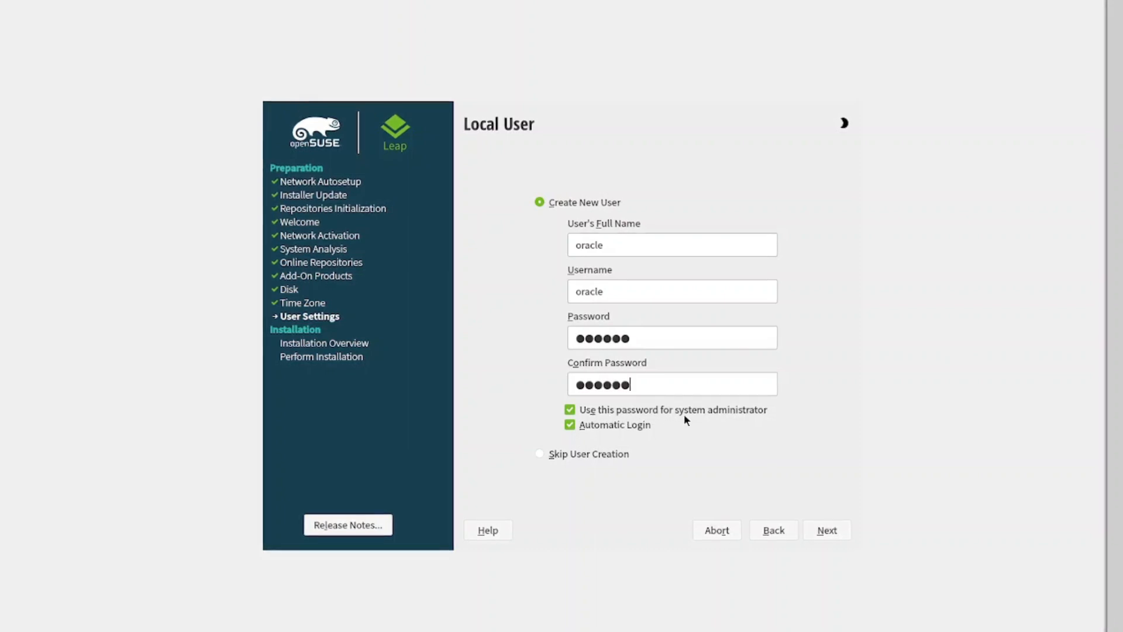
click(827, 530)
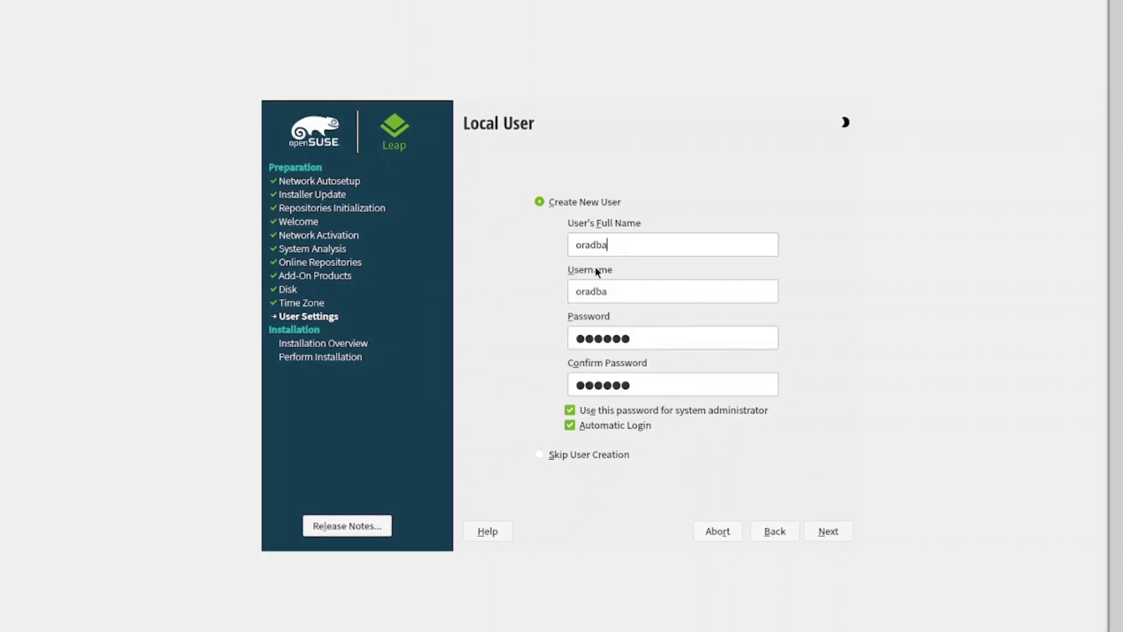
mouse_move(755, 518)
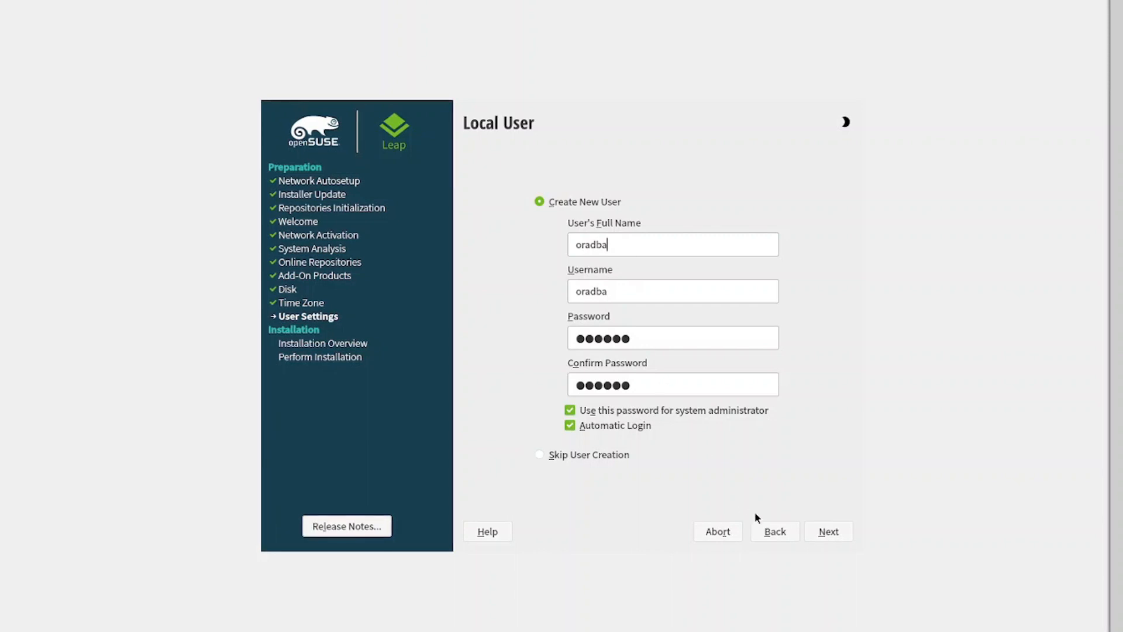
click(829, 531)
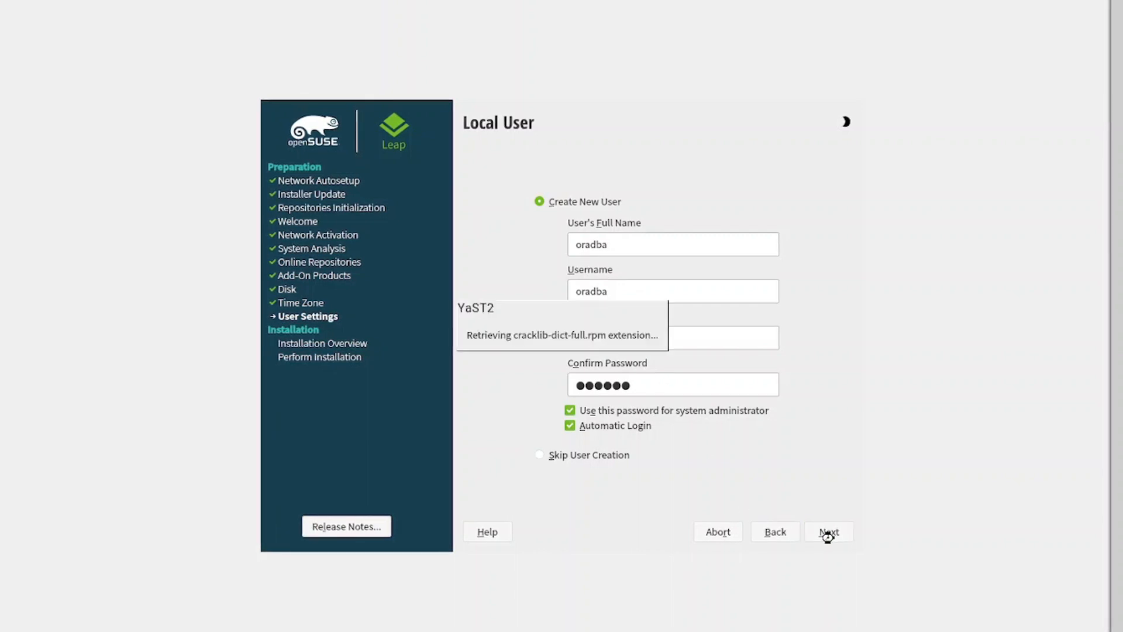
click(828, 531)
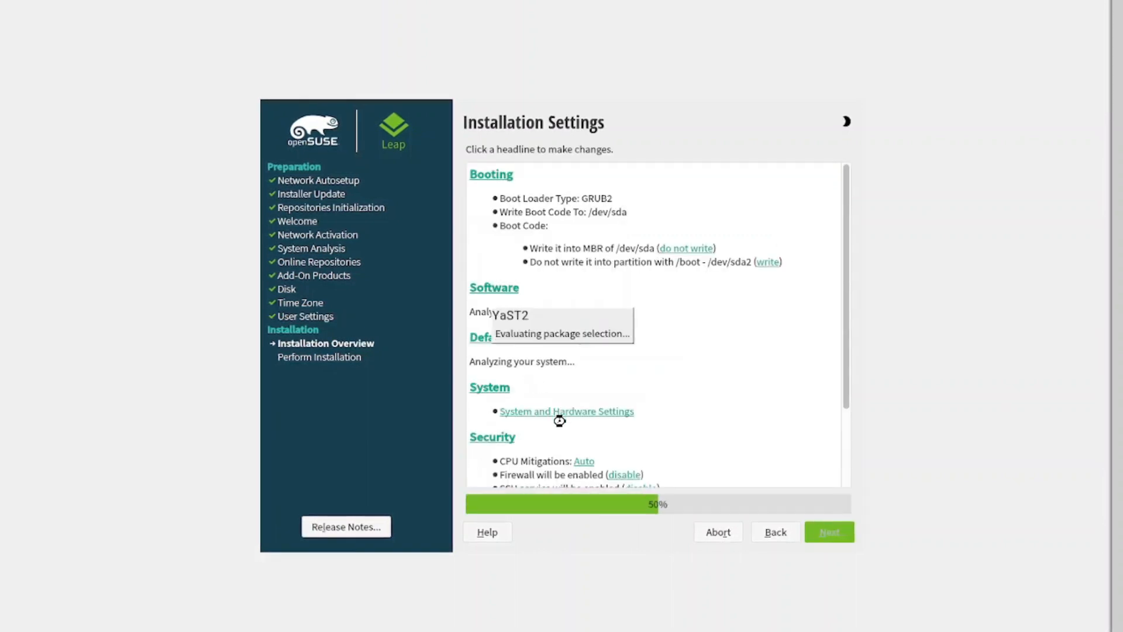
Confirm the installation settings and start installing openSUSE Leap 15.5
click(829, 531)
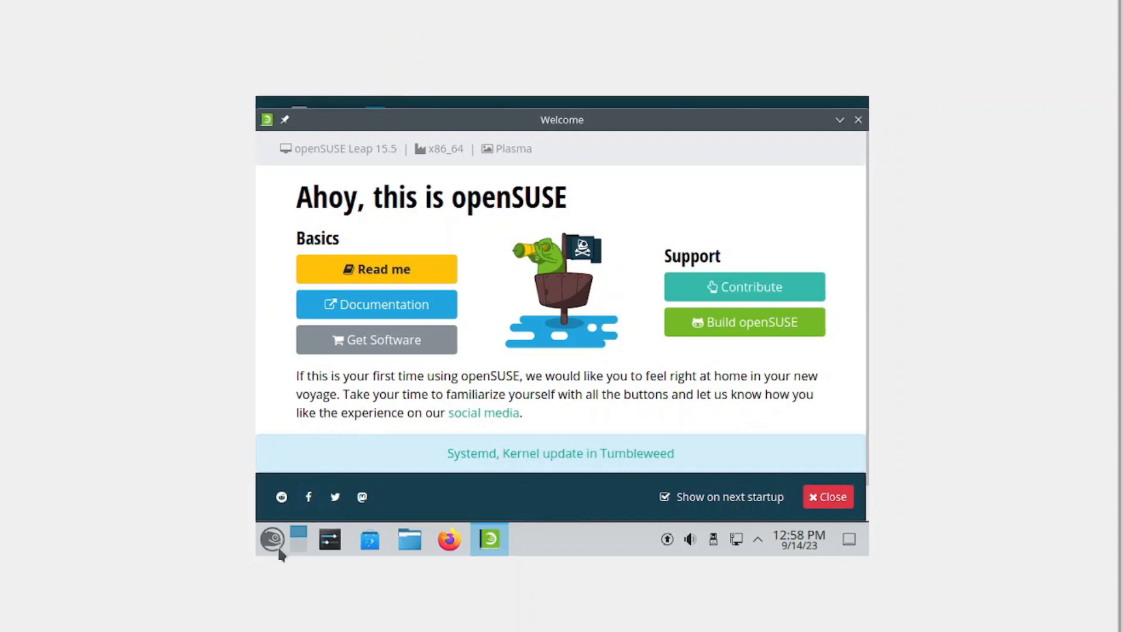
mouse_move(272, 538)
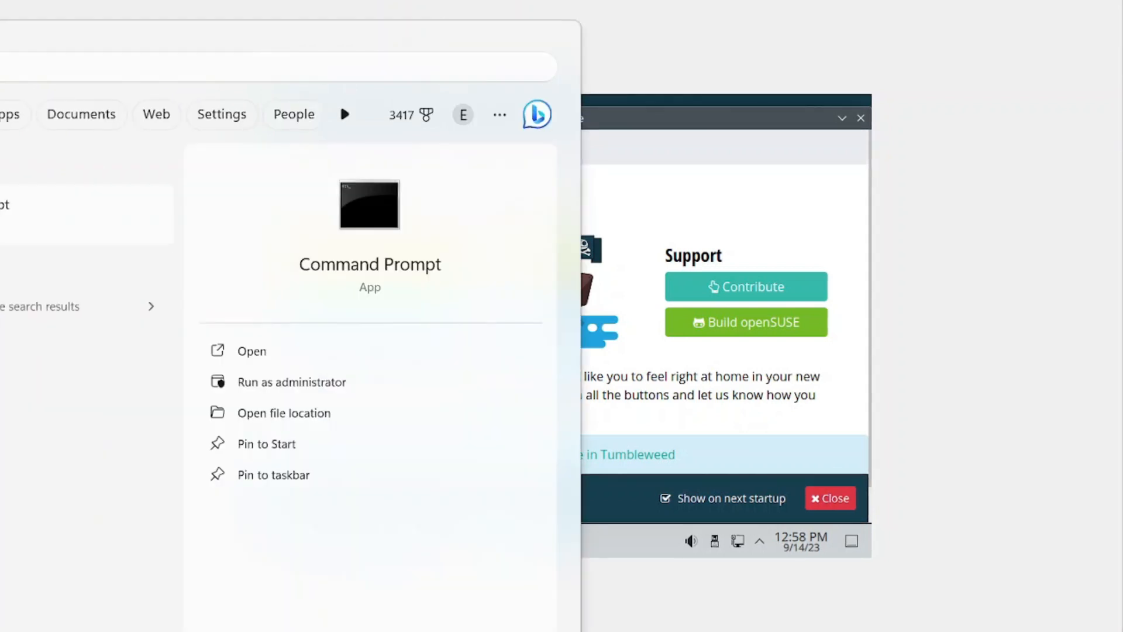
Run ipconfig in Command Prompt to show the host Wi-Fi address 10.0.0.77 and gateway 10.0.0.1
click(251, 350)
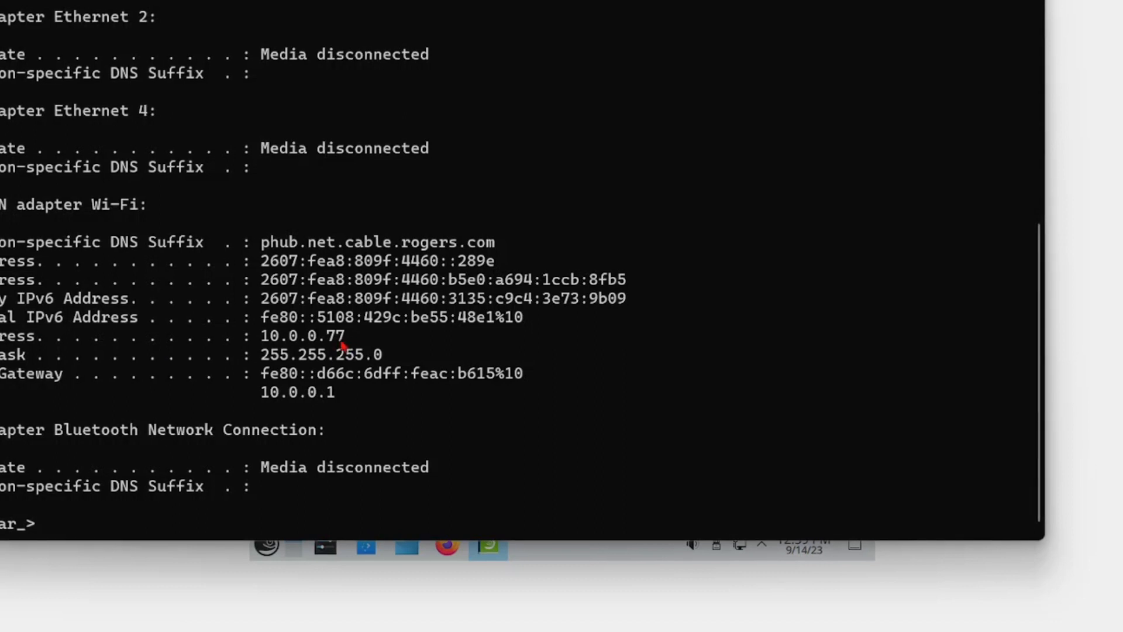
mouse_move(304, 348)
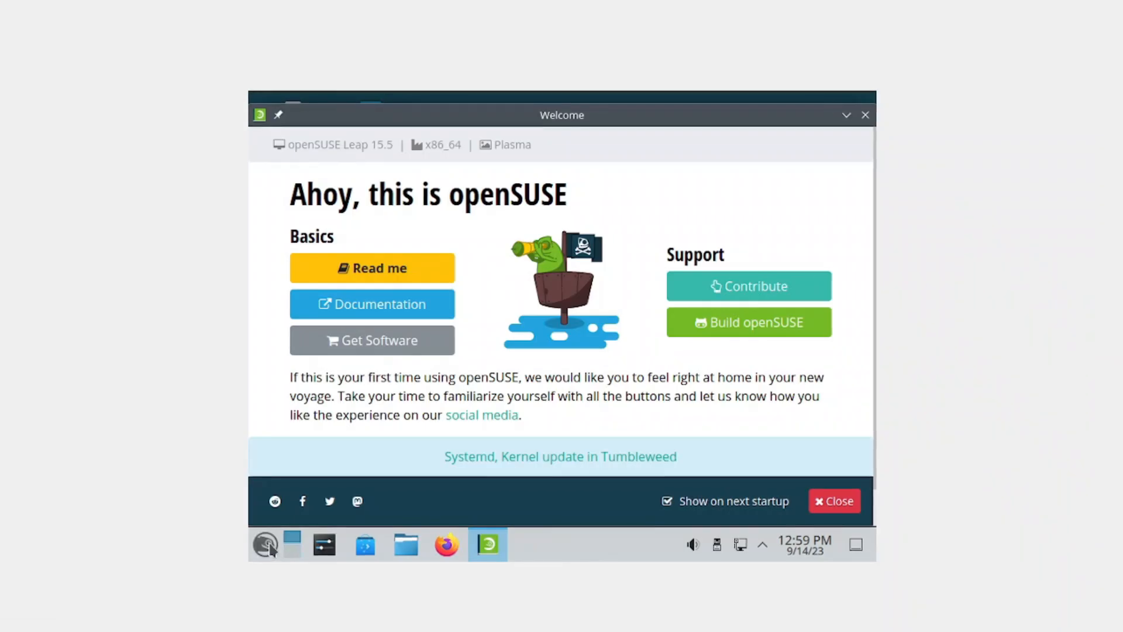
Reach the eth0 connection's IPv4 settings in KDE System Settings > Connections
click(264, 544)
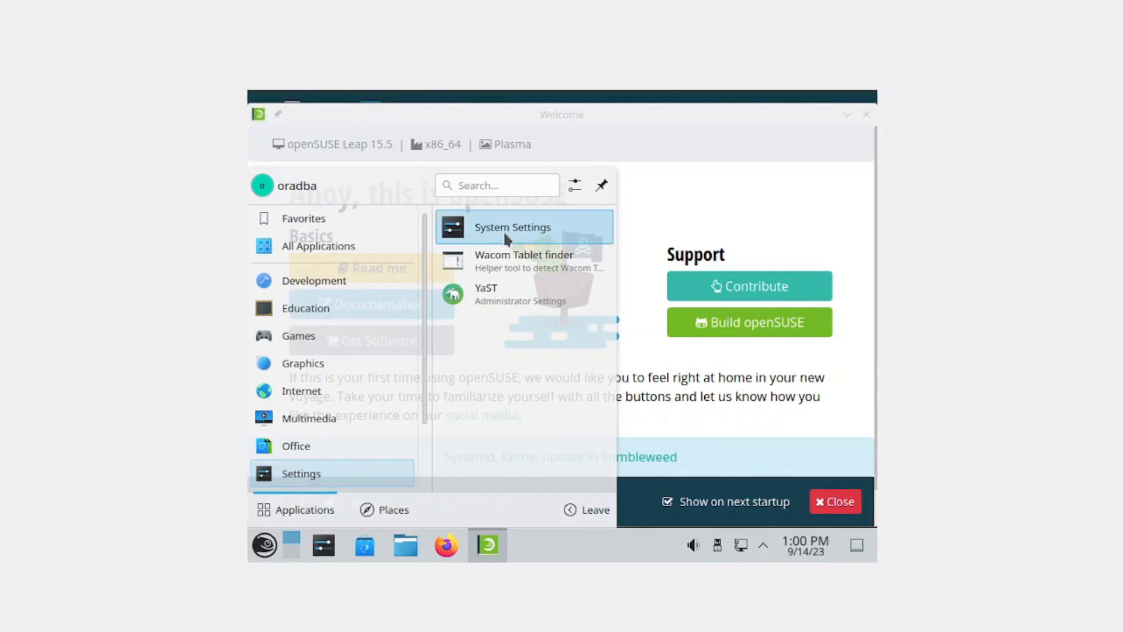
click(512, 227)
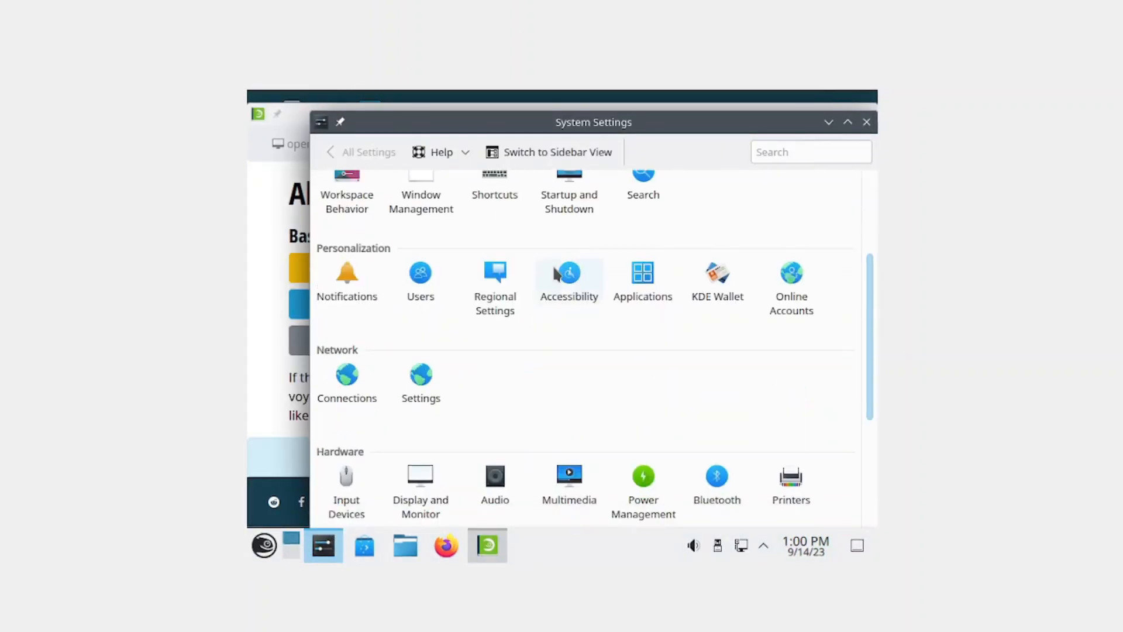
click(347, 375)
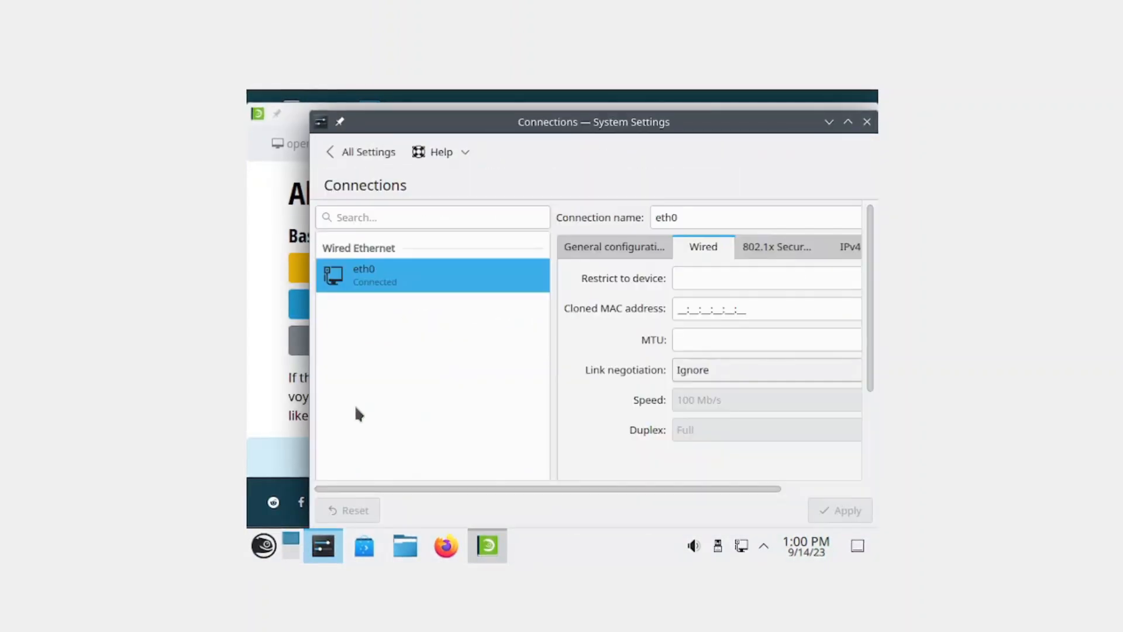
scroll(right, 3)
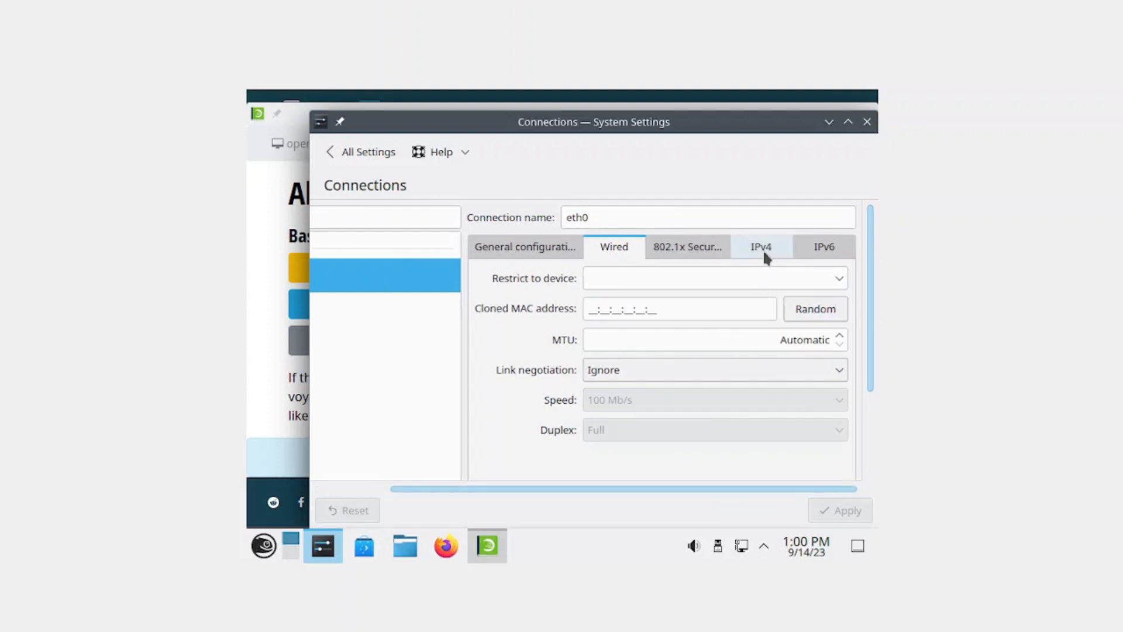
click(760, 247)
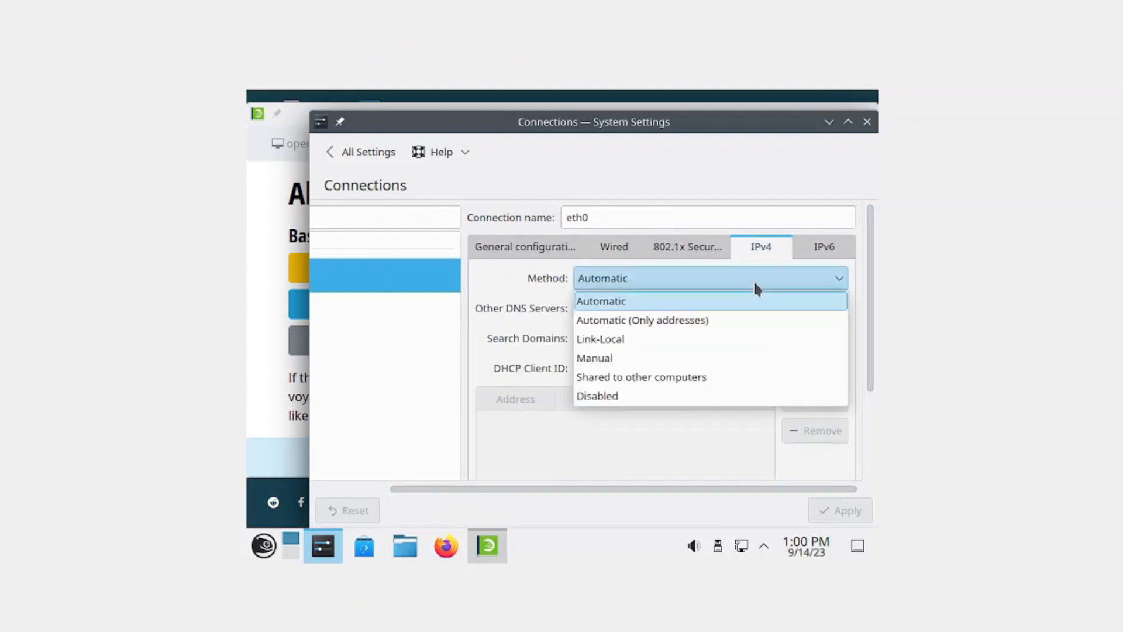
mouse_move(627, 358)
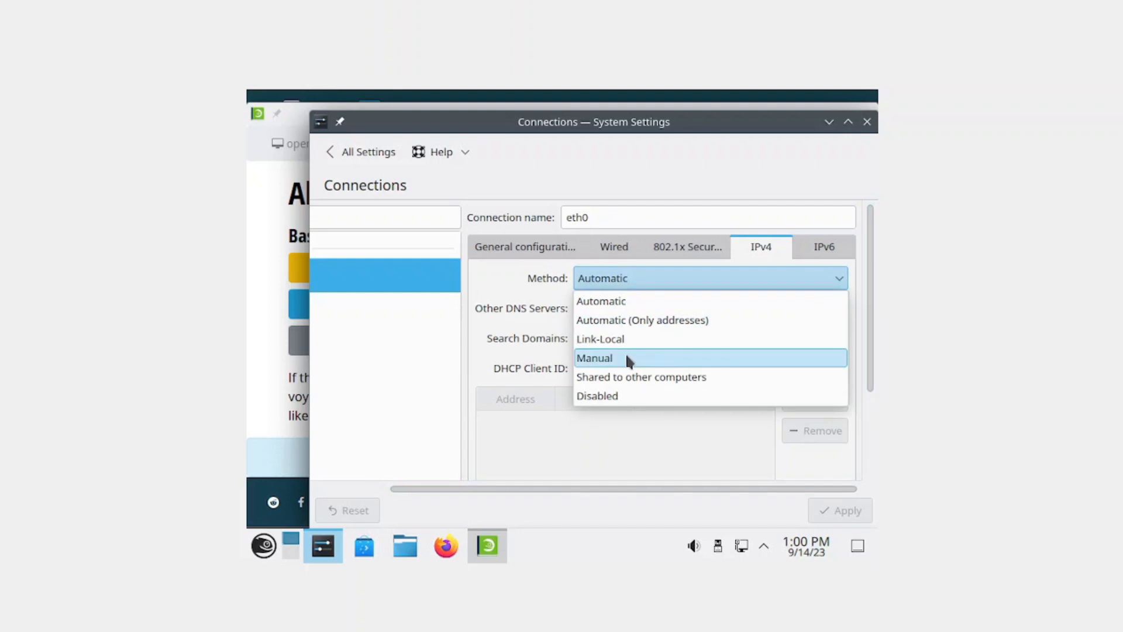
Set eth0 to Manual IPv4 with DNS 10.0.0.1, address 10.0.0.112/255.255.255.0 and gateway 10.0.0.1
click(596, 358)
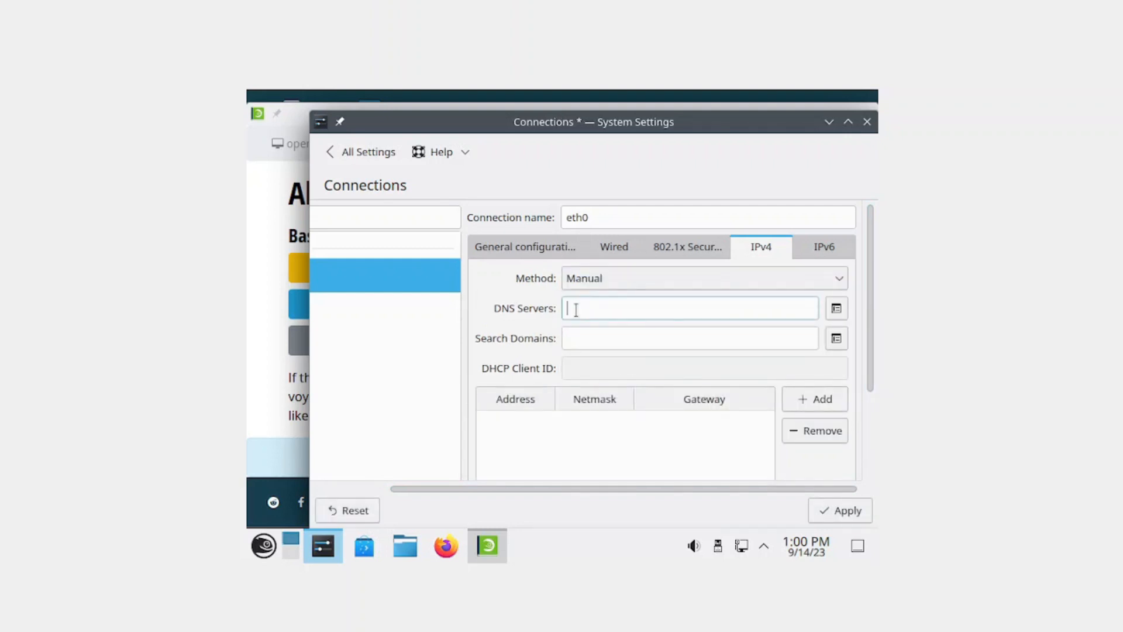
text(10,0)
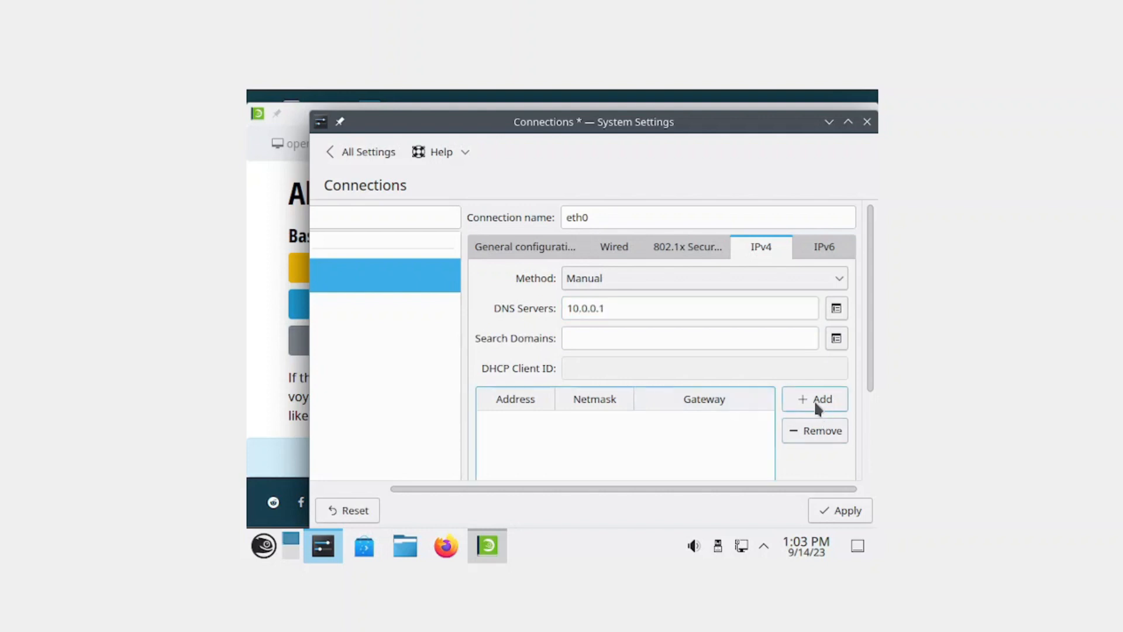
click(814, 399)
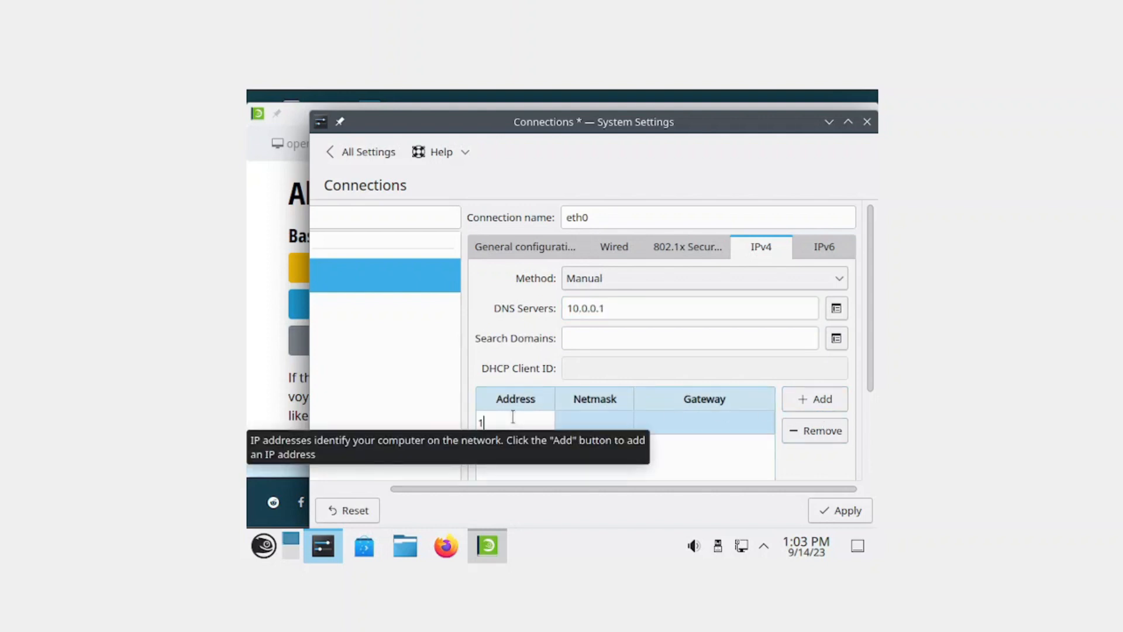
text(0.0.0.112)
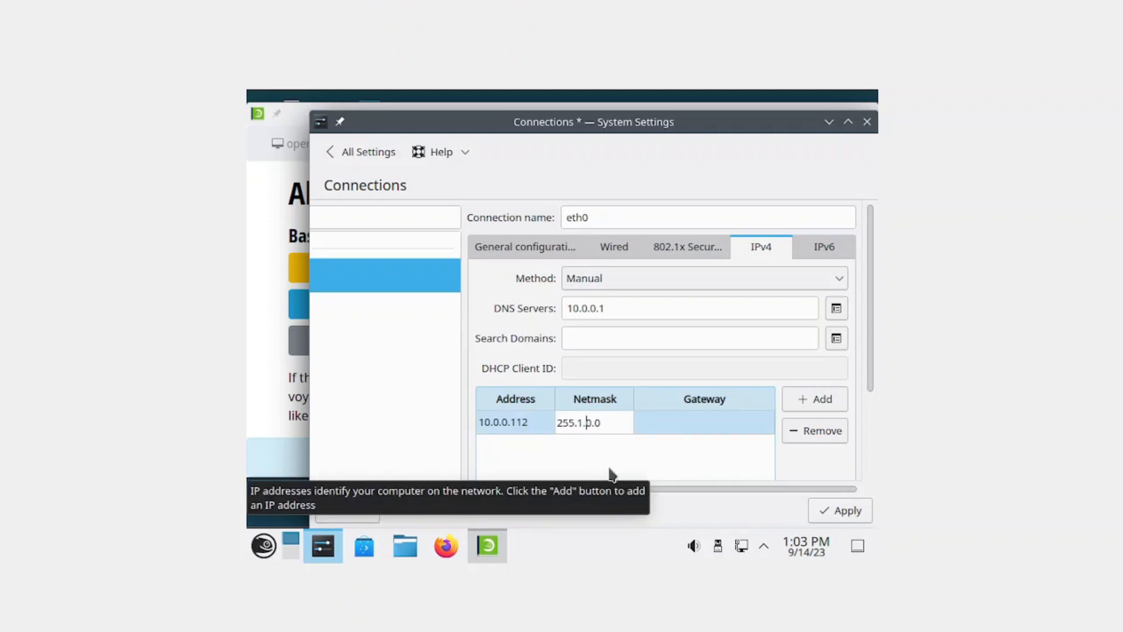
click(702, 422)
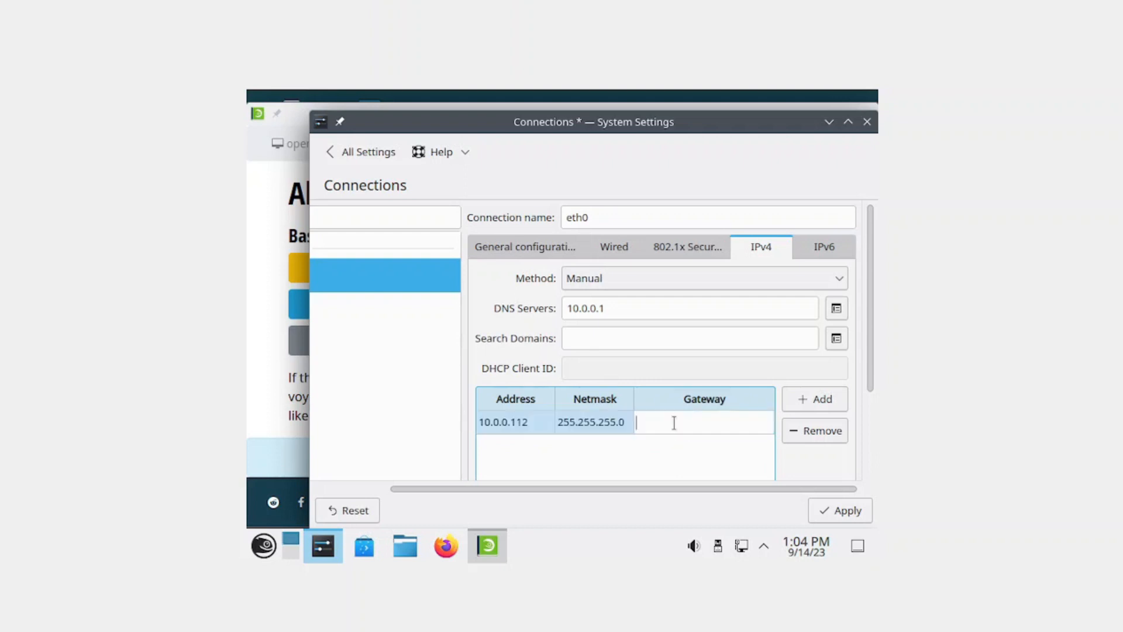
text(10.0.0)
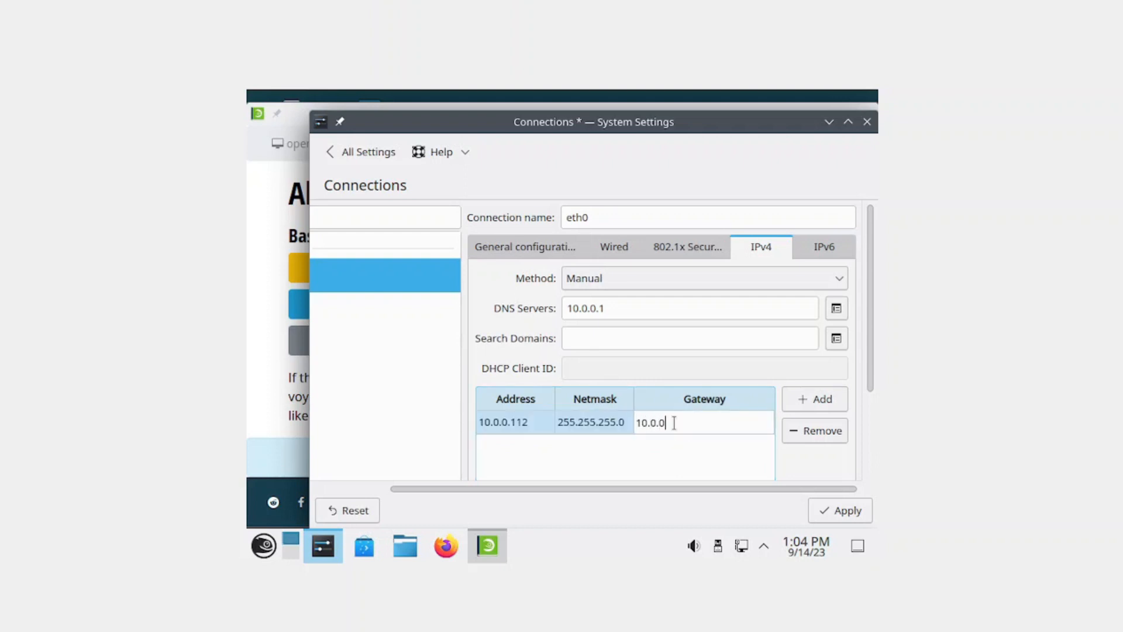
text(.1)
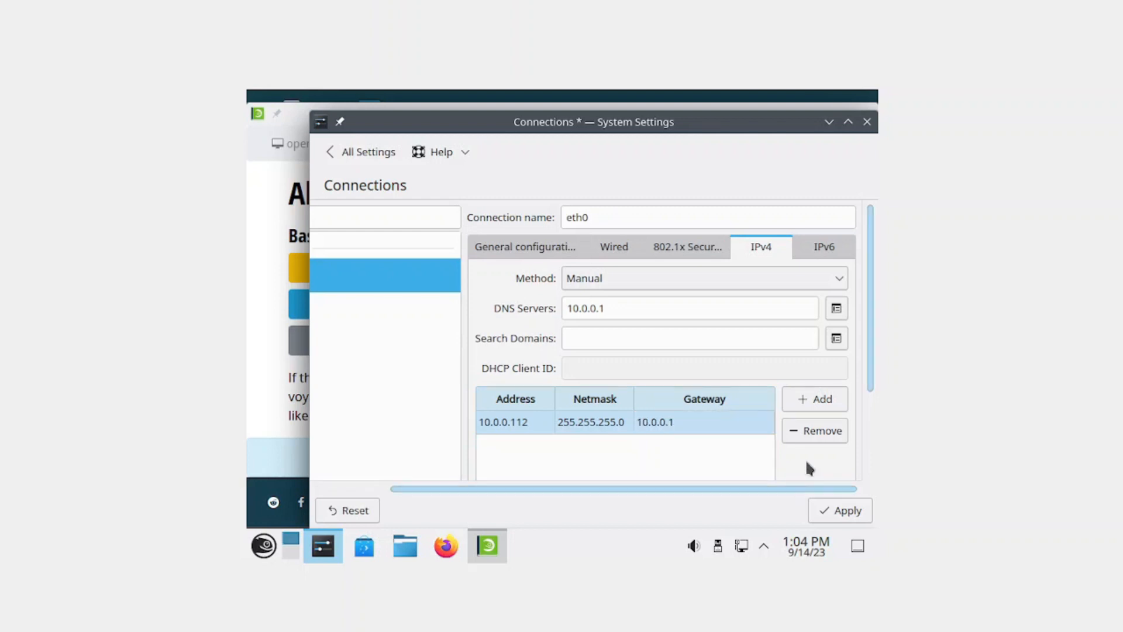
scroll(down, 3)
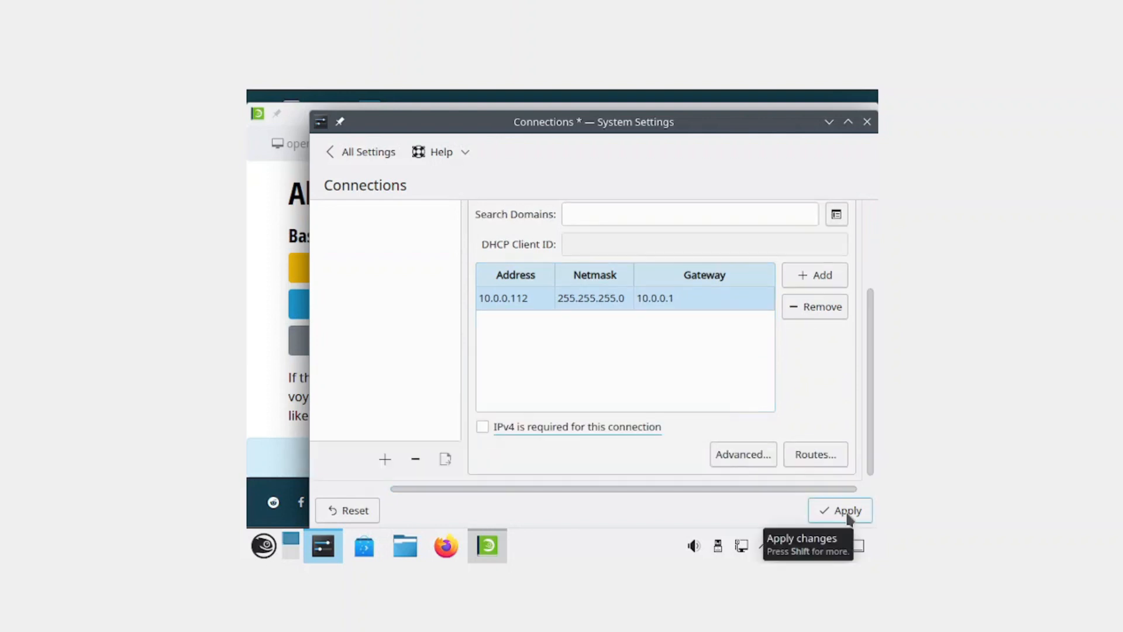
Apply the manual eth0 IPv4 settings, authenticate as root, and dismiss the KDE Wallet prompt
click(840, 510)
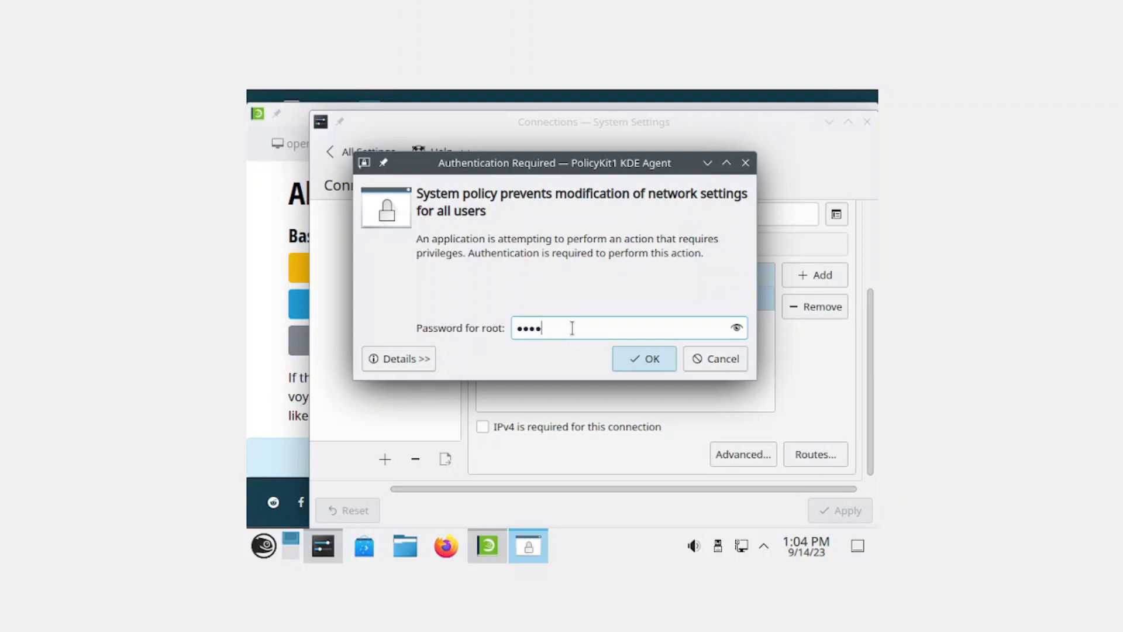
text(••)
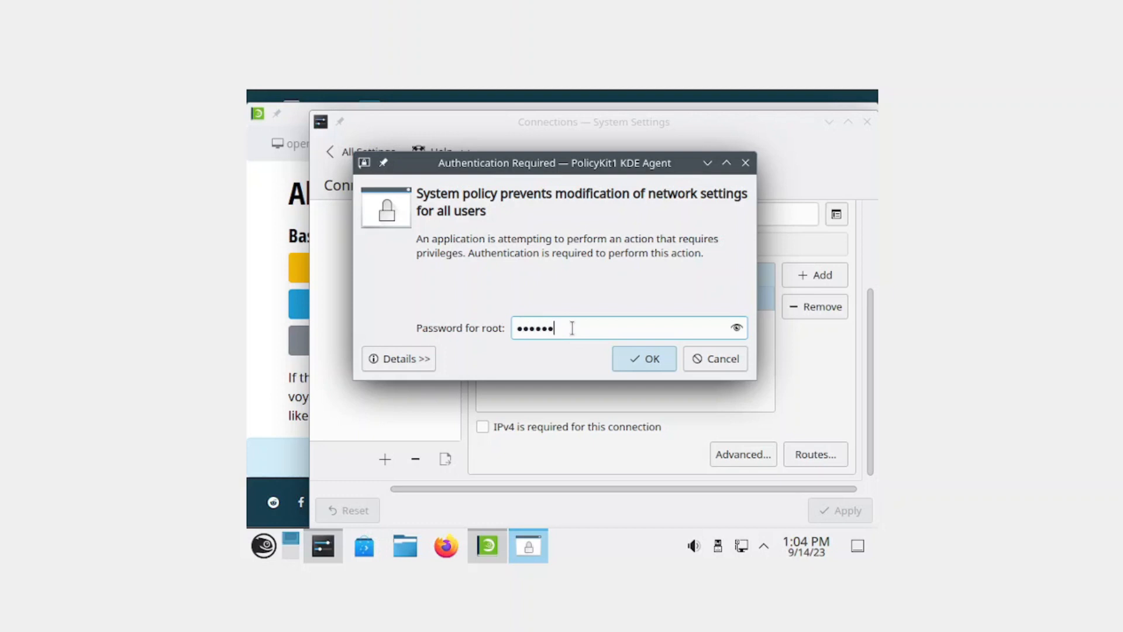
click(643, 358)
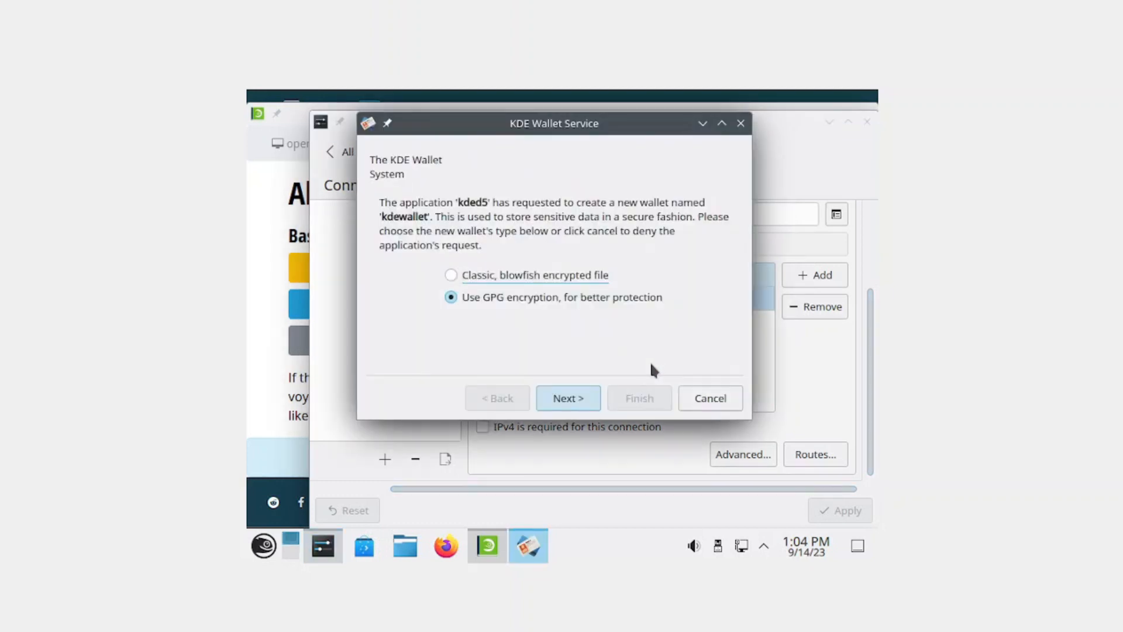
click(568, 398)
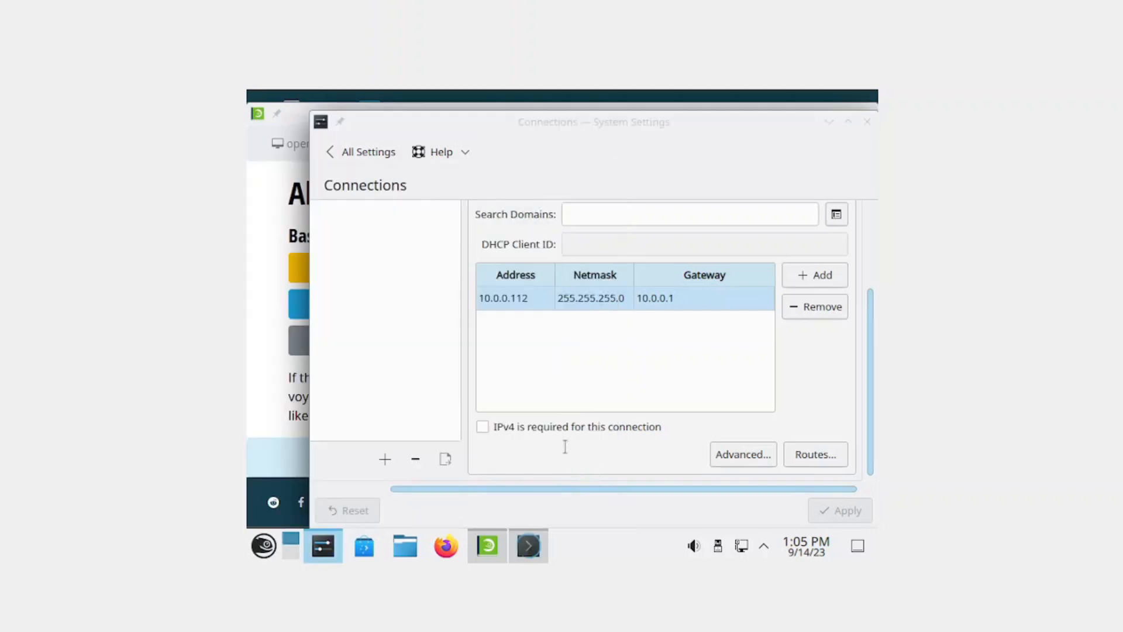
In Konsole, confirm openssh, allow SSH through the firewall, and disable firewalld at boot
click(528, 545)
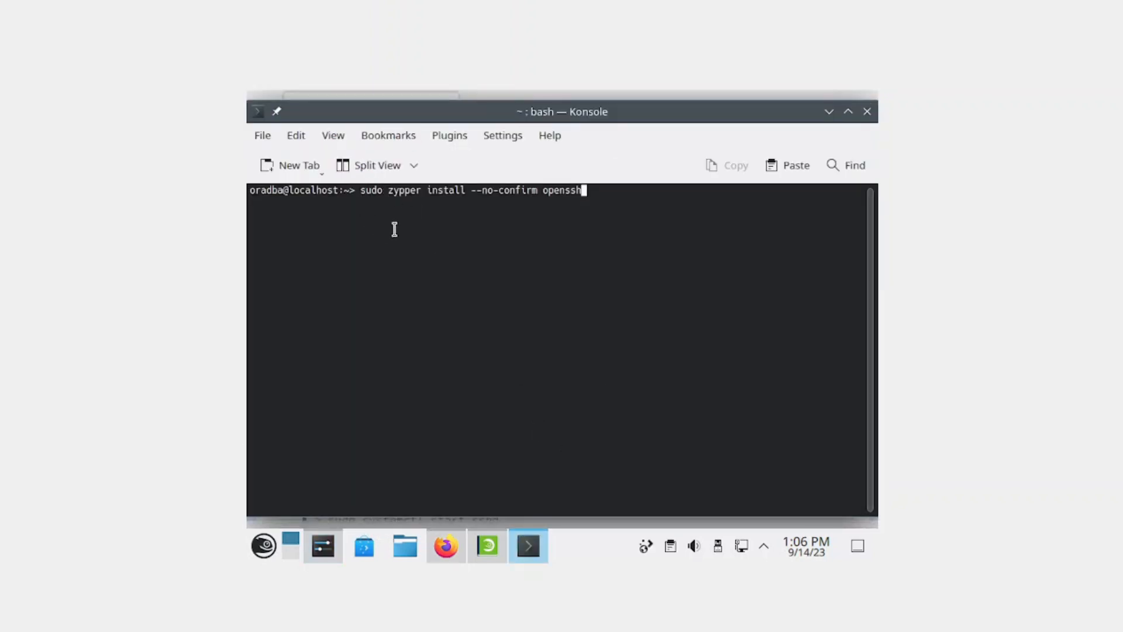
mouse_move(407, 213)
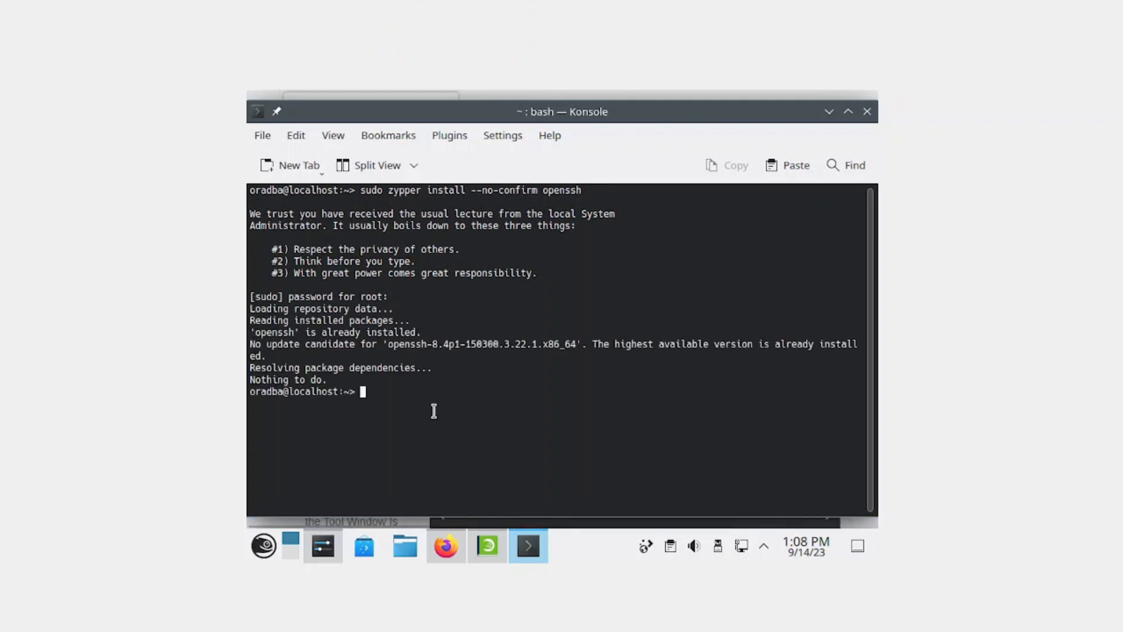
mouse_move(422, 392)
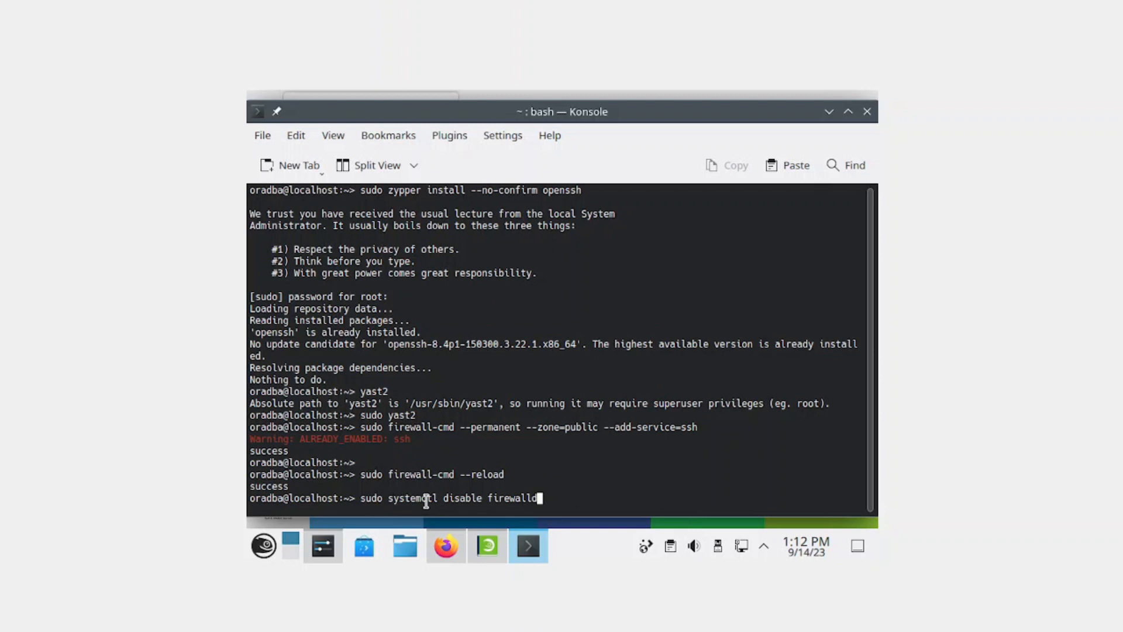
mouse_move(585, 503)
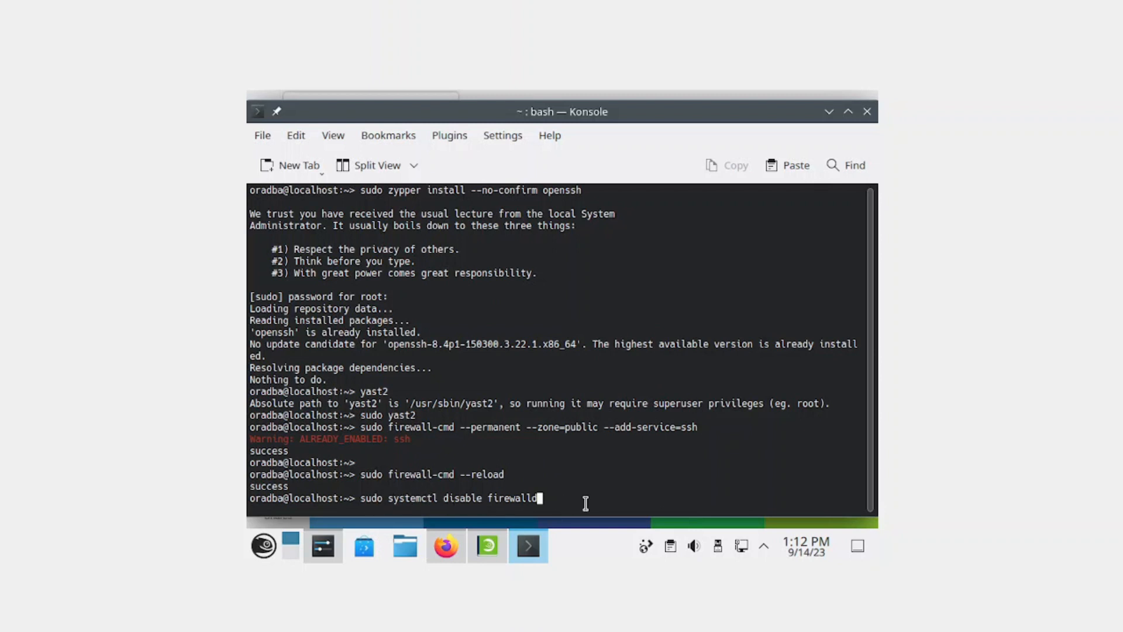
key(Return)
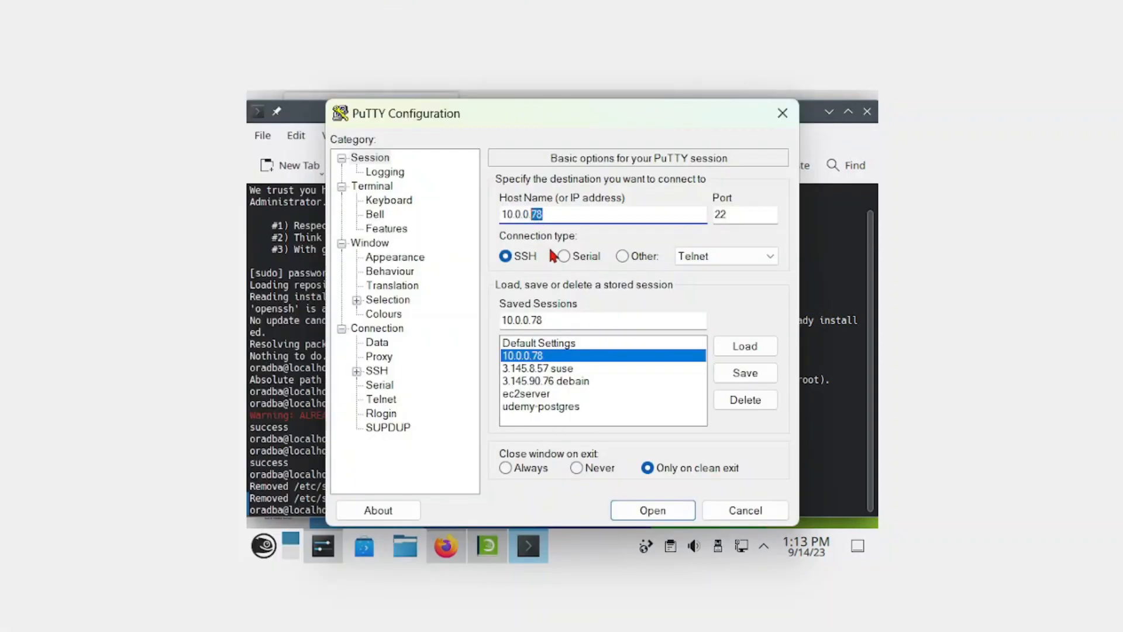
Launch the PuTTY SSH session to 10.0.0.78 on port 22
click(652, 510)
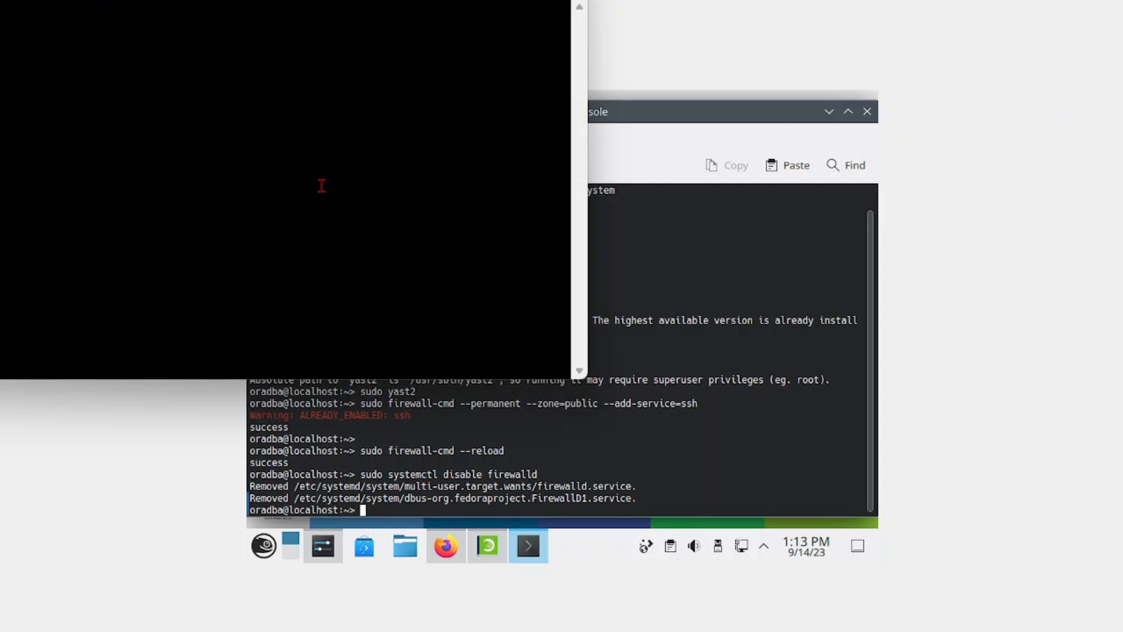
mouse_move(411, 324)
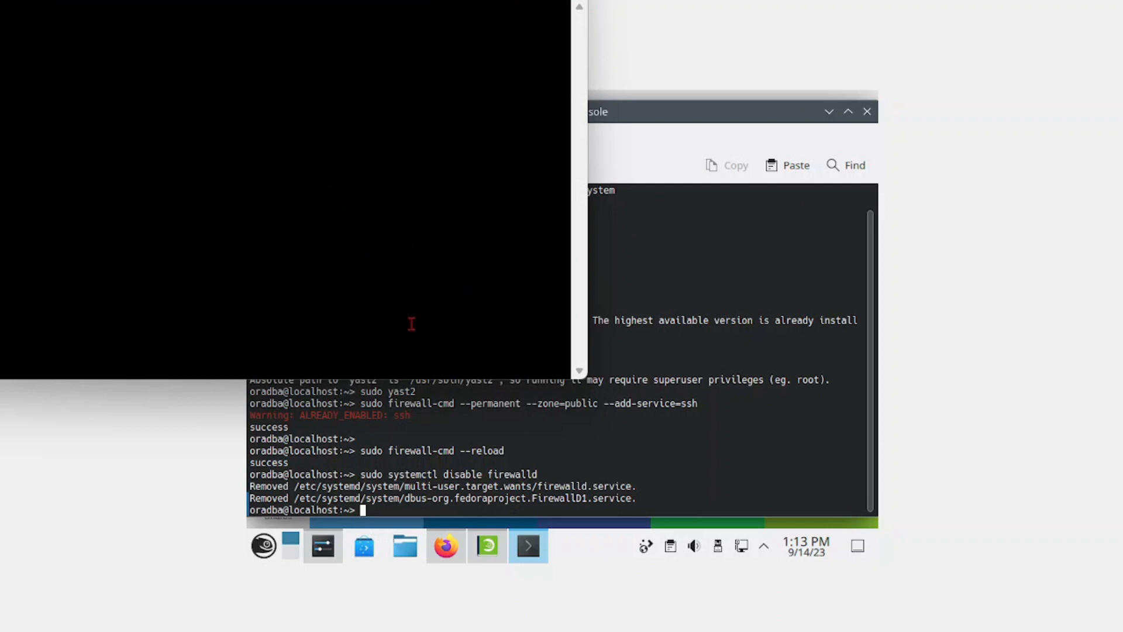
mouse_move(770, 62)
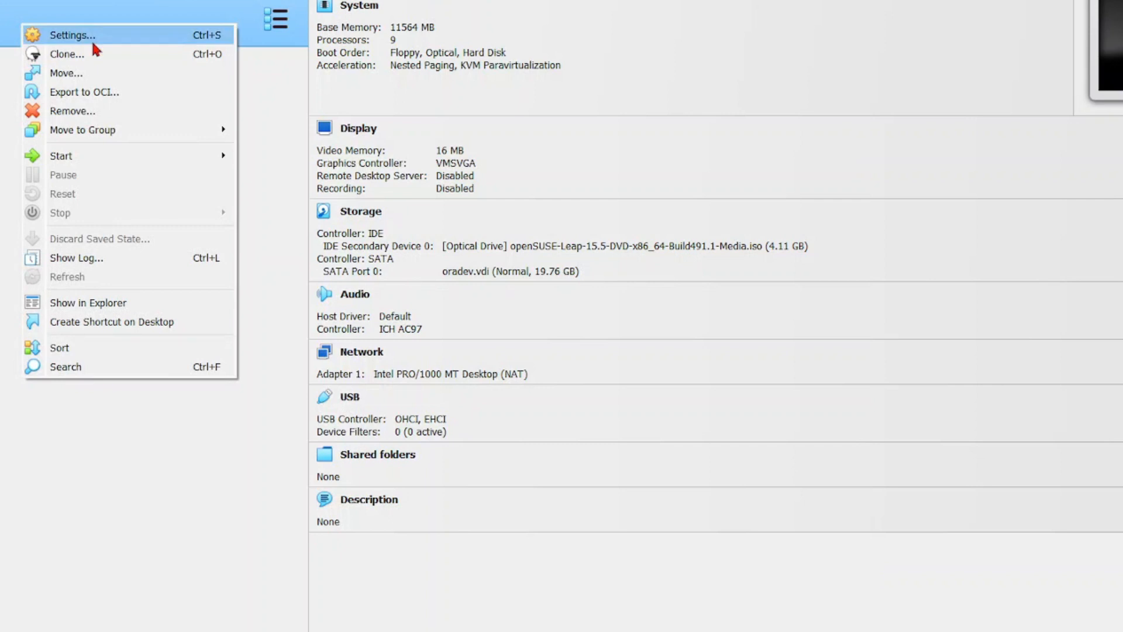
Set oradev's adapter to Bridged on the Wi-Fi card with Promiscuous Mode Allow All and save
click(72, 34)
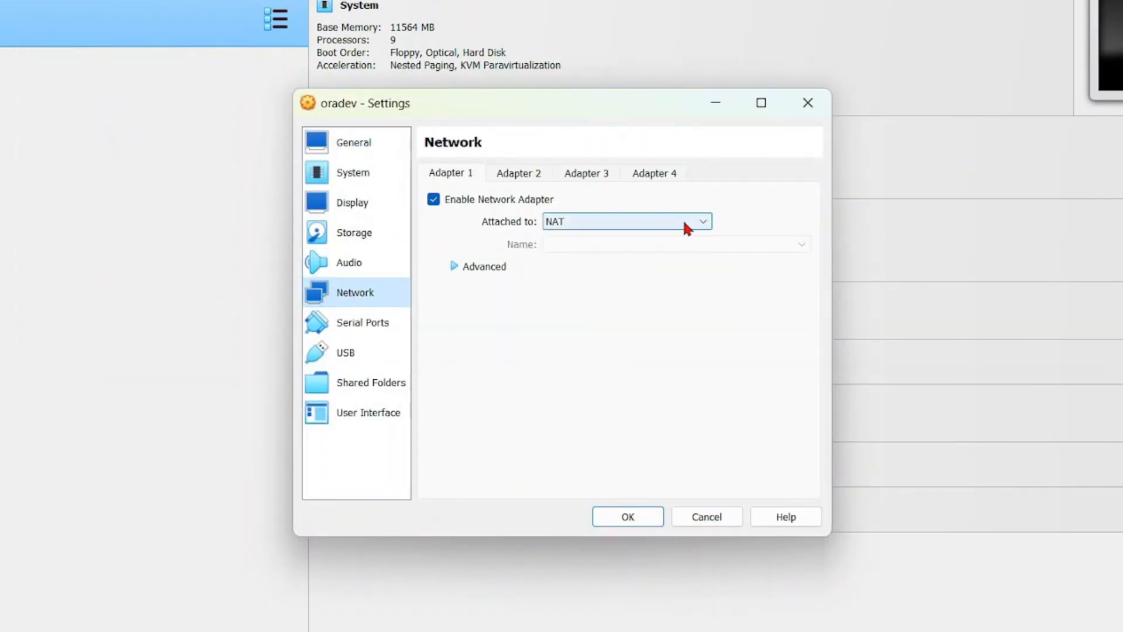
click(625, 221)
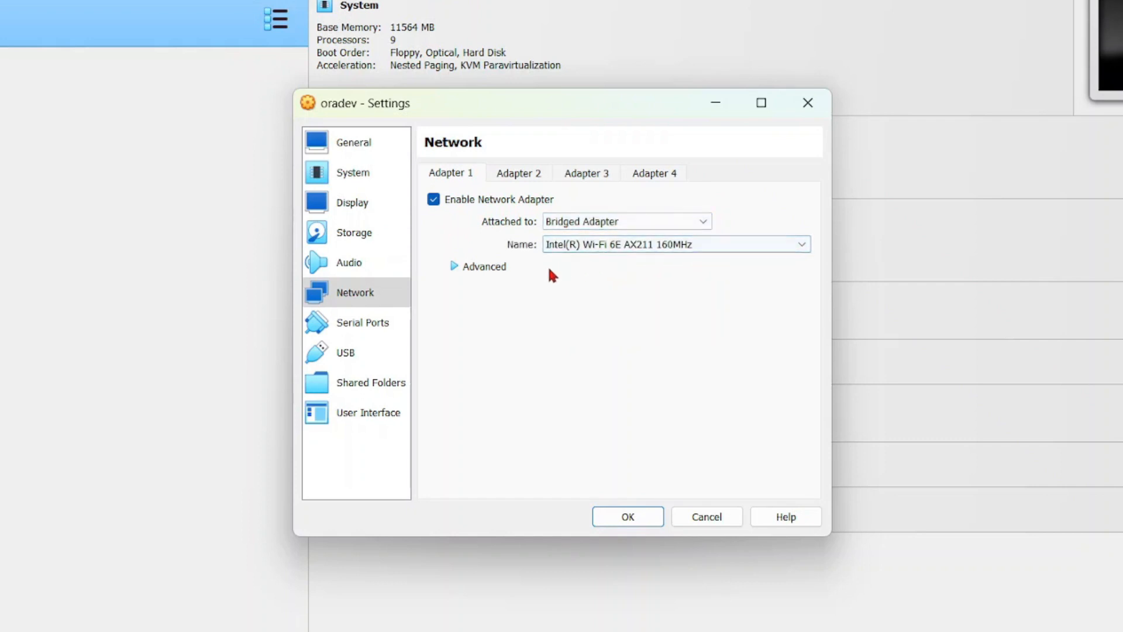
click(454, 266)
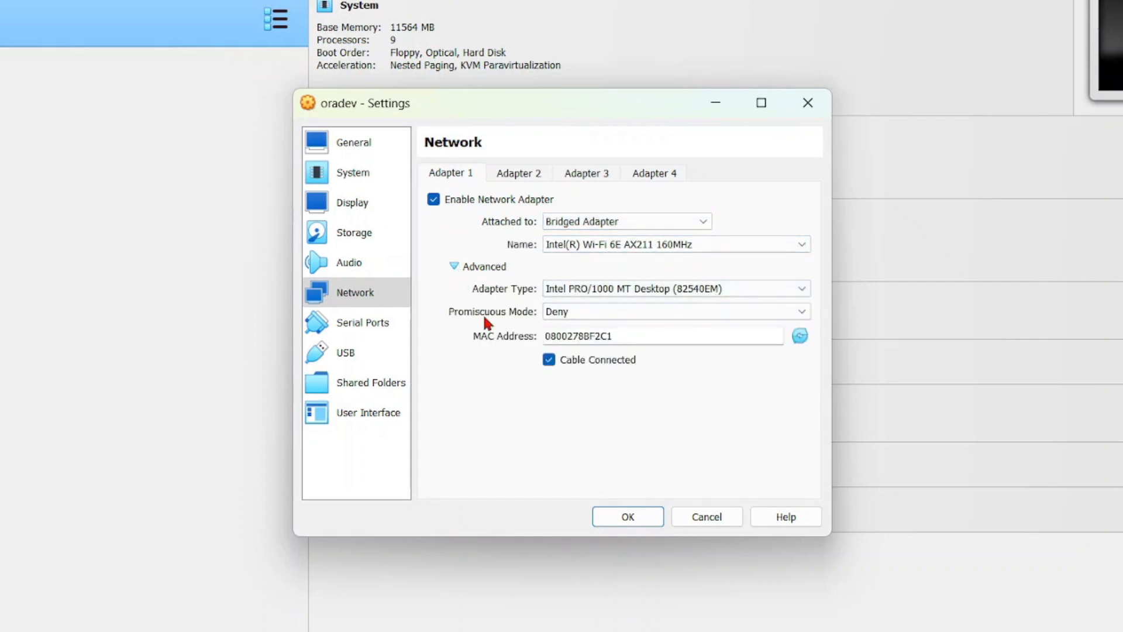
click(675, 311)
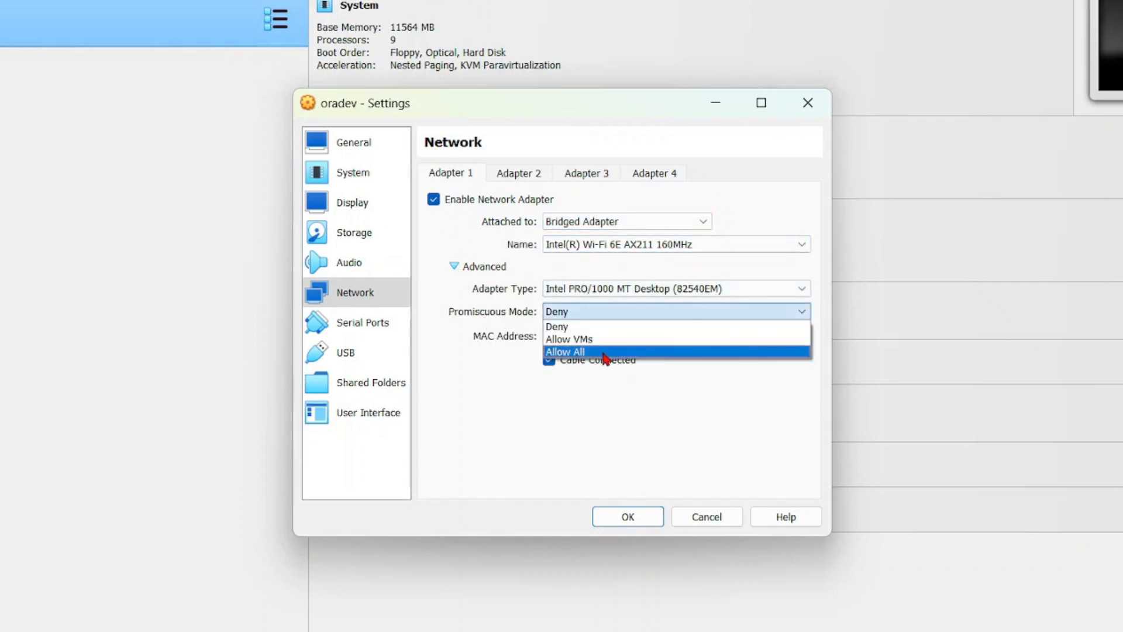
click(626, 516)
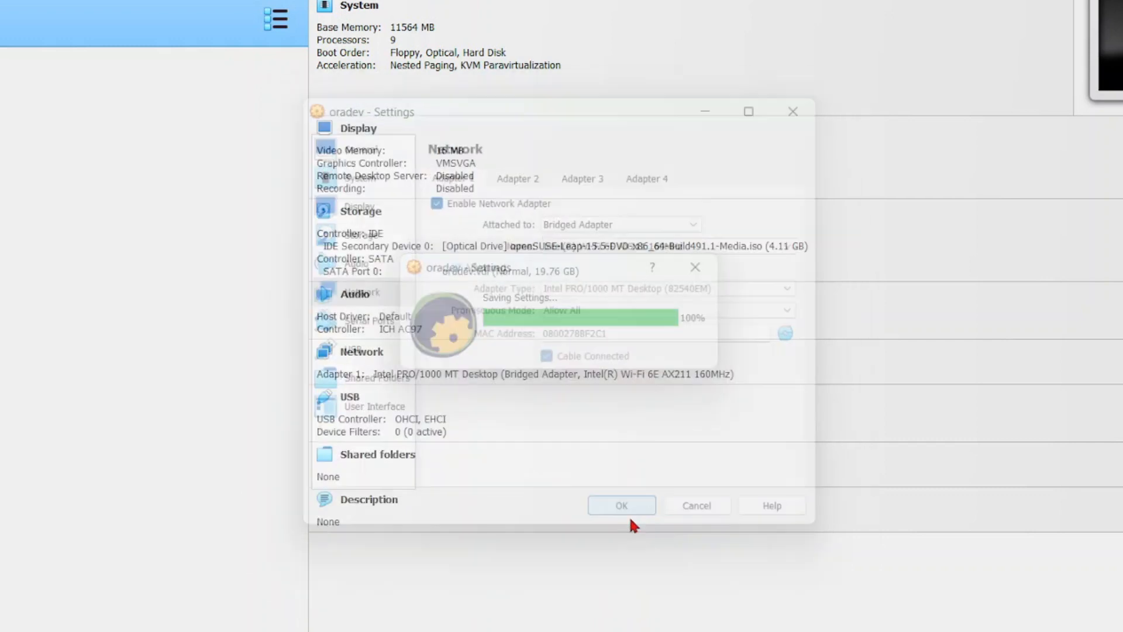
click(620, 506)
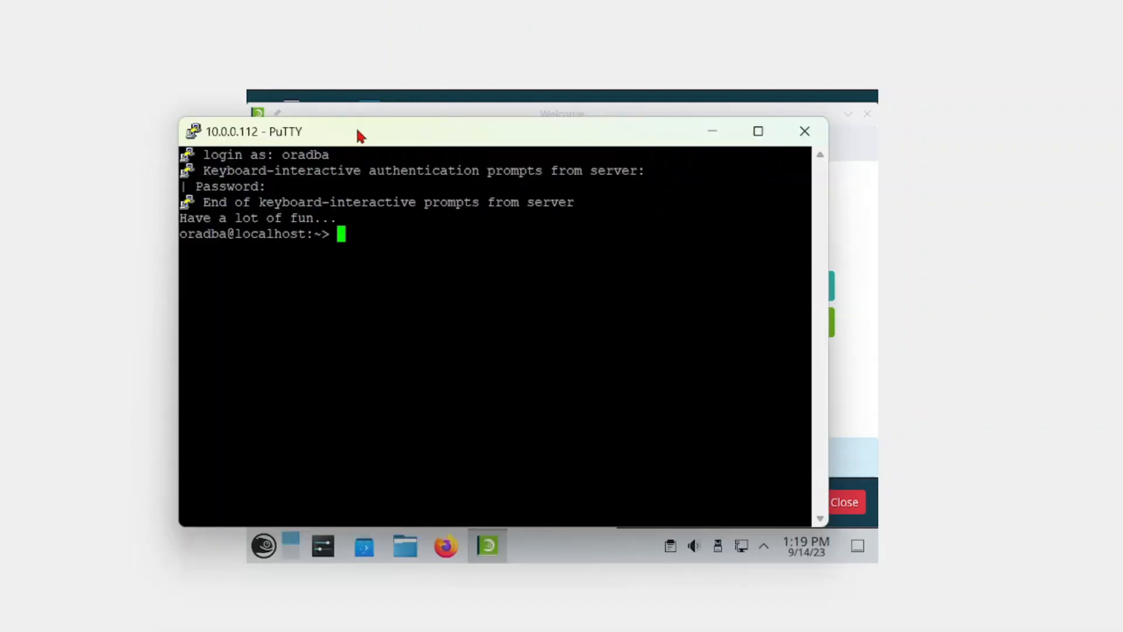
mouse_move(428, 260)
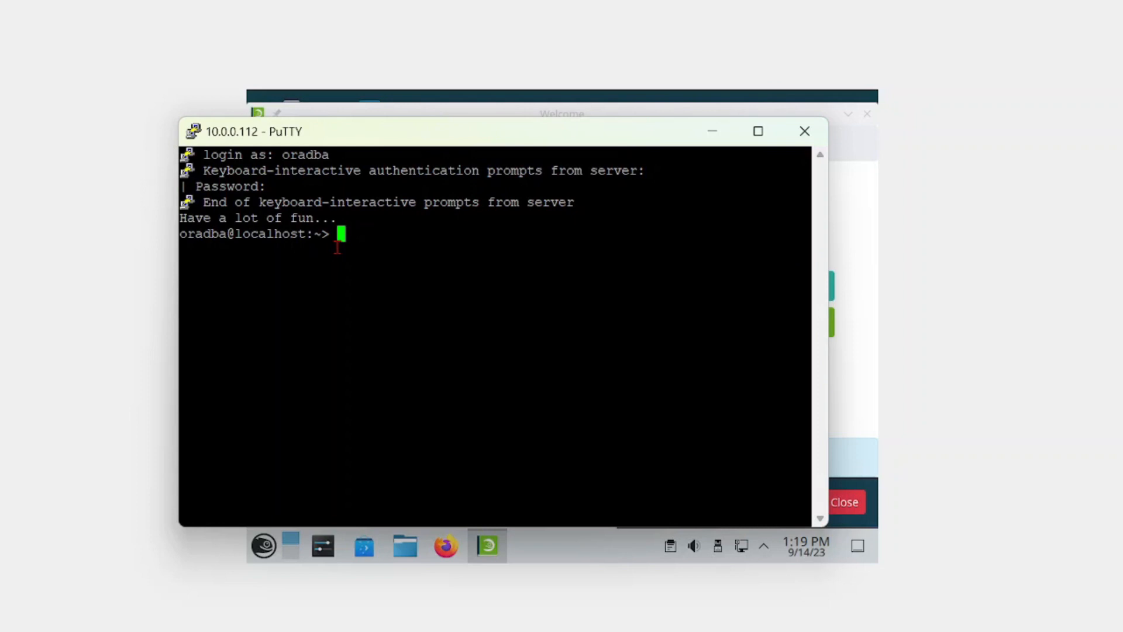
Run df -h on the 10.0.0.112 guest to list filesystem disk usage
text(df -h)
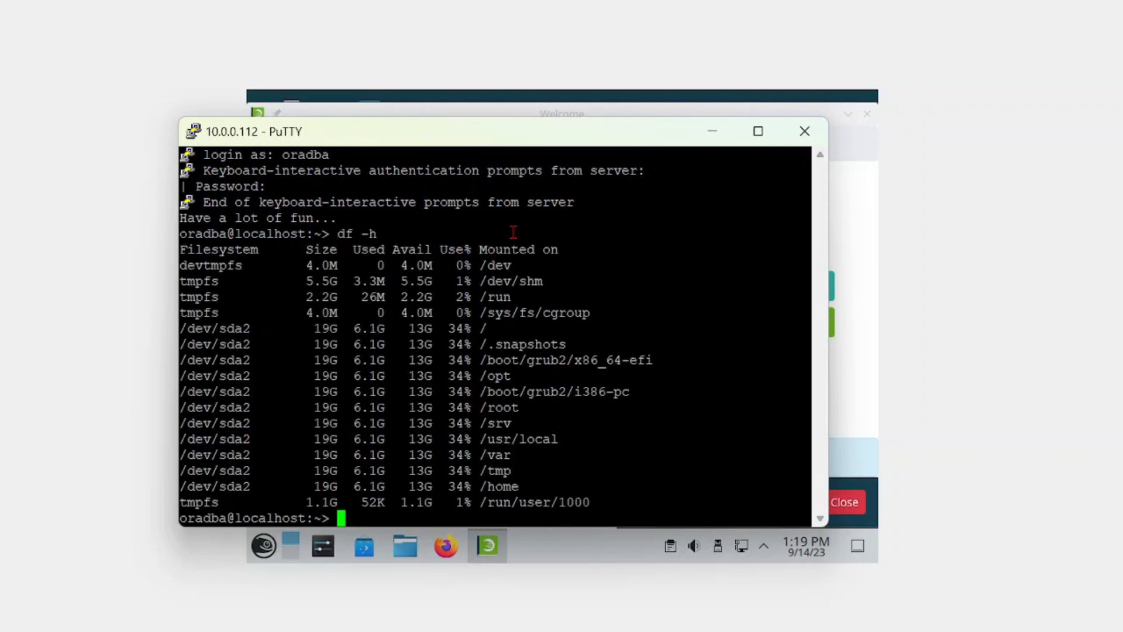